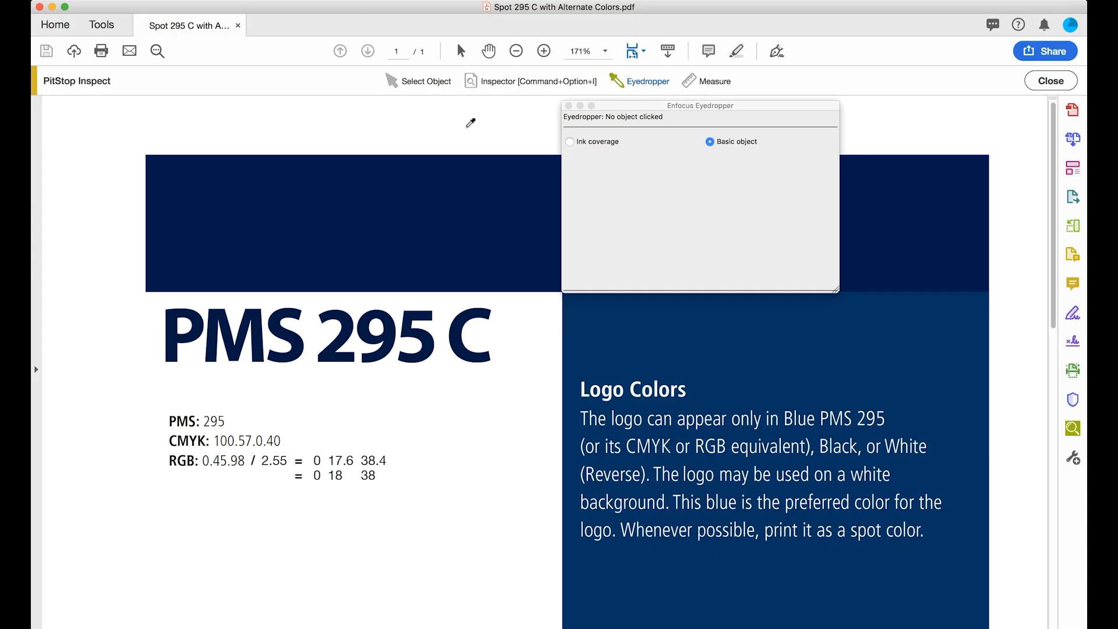
{"action": "mouse_move", "coordinate": [462, 332]}
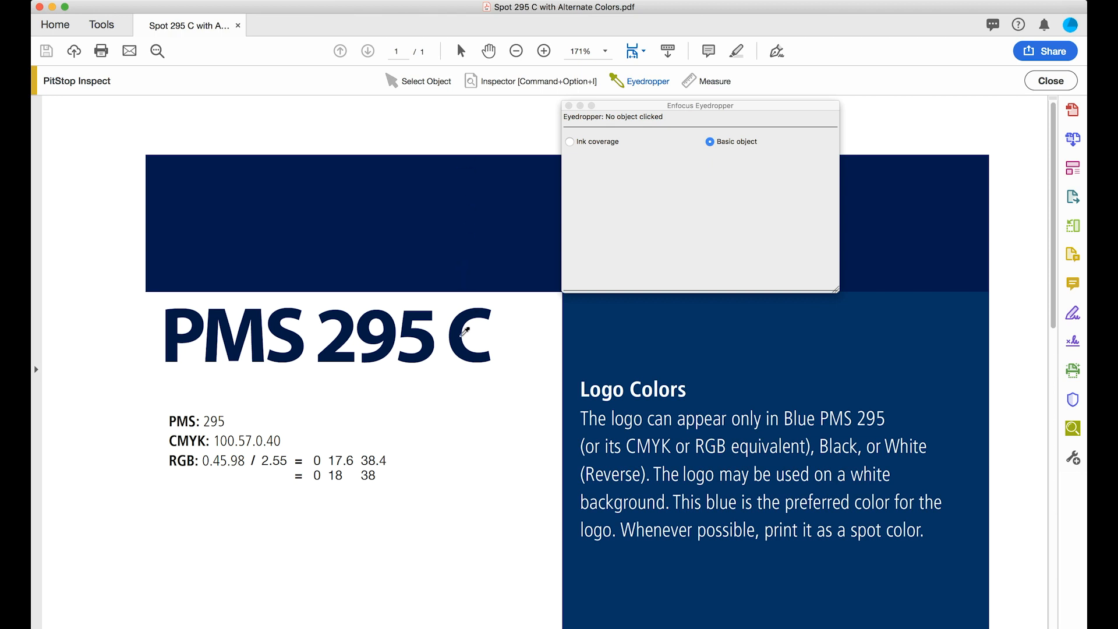
Sample the PMS 295 C heading, reading Pantone 295 C spot colour with Lab alternates
{"action": "left_click", "coordinate": [460, 332]}
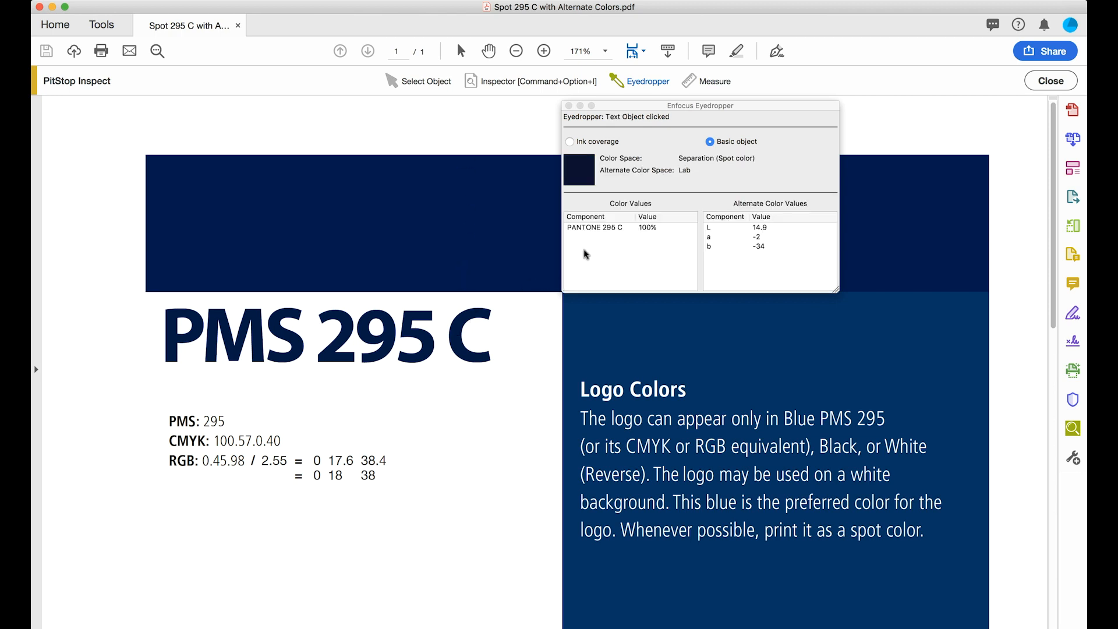
{"action": "mouse_move", "coordinate": [598, 229]}
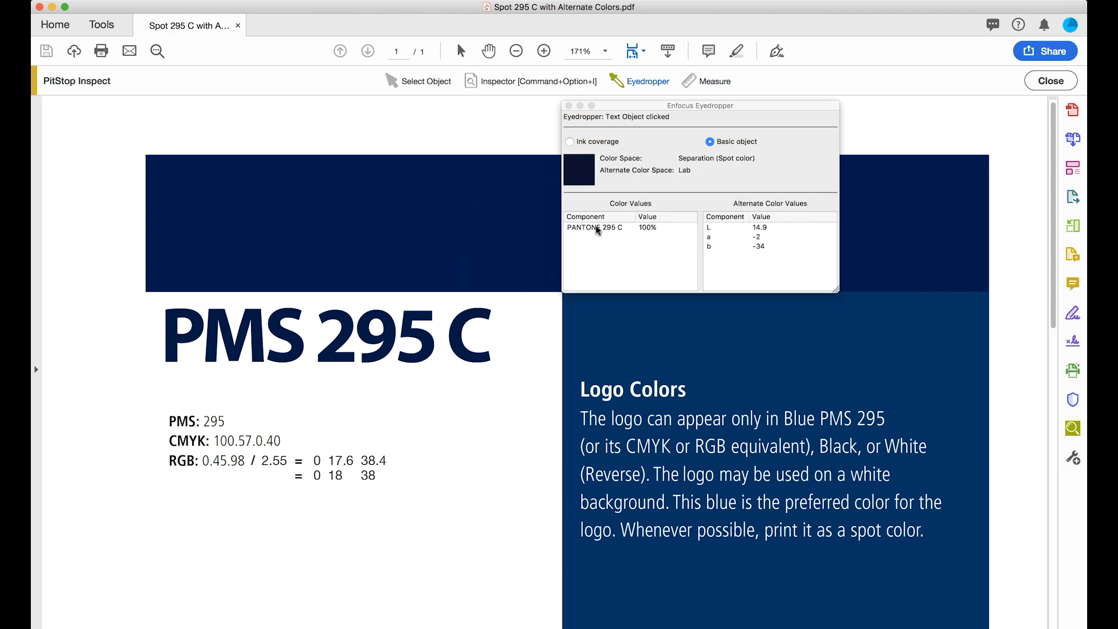
{"action": "mouse_move", "coordinate": [255, 405]}
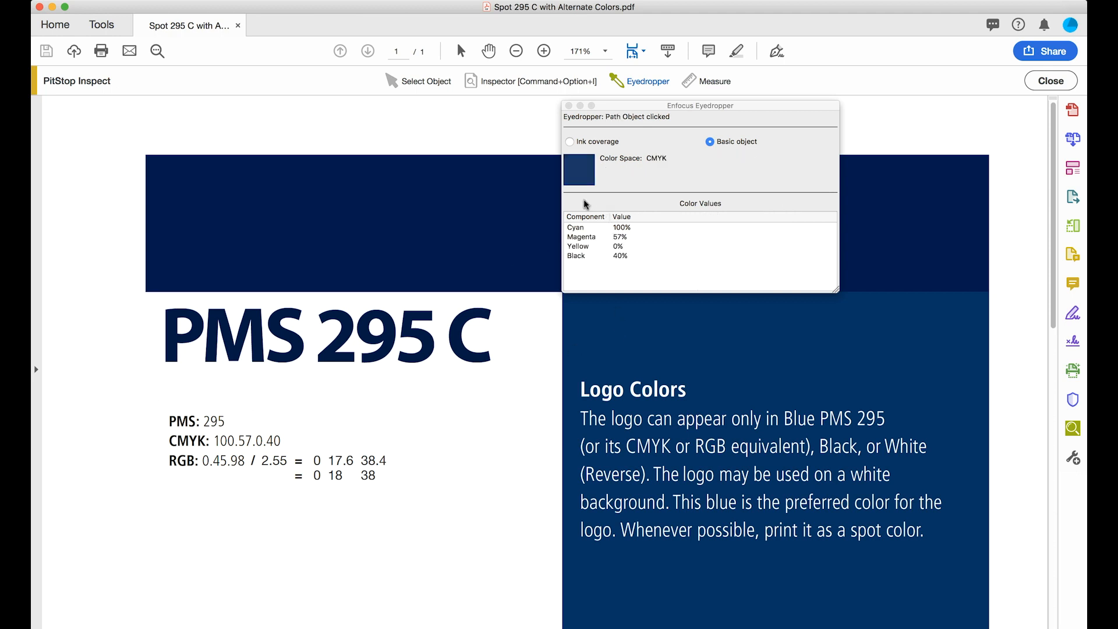
{"action": "mouse_move", "coordinate": [635, 264]}
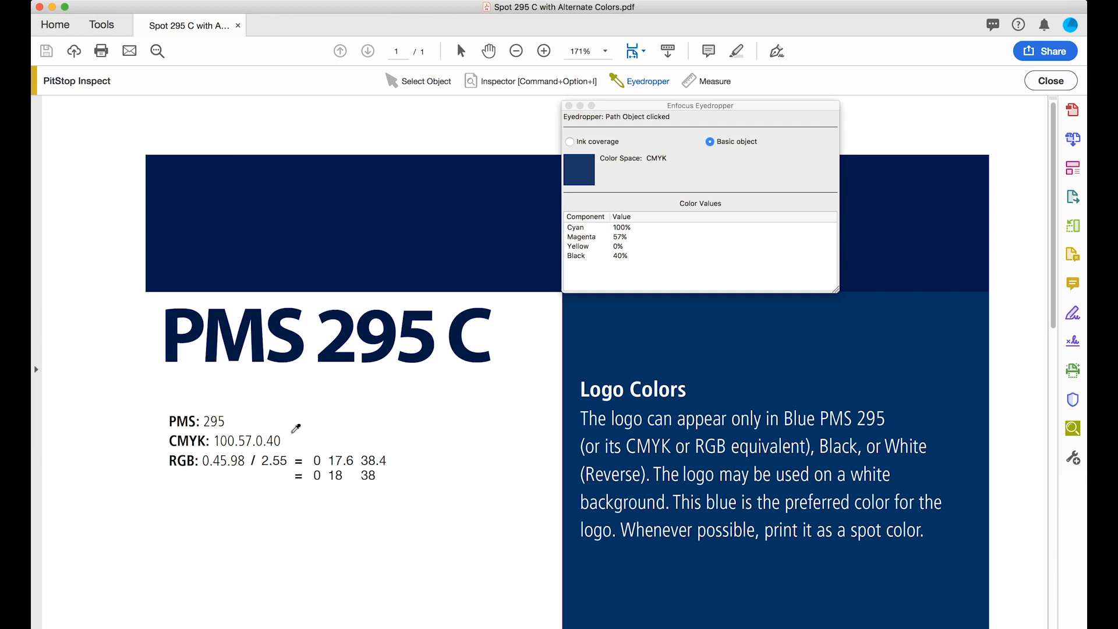
{"action": "mouse_move", "coordinate": [495, 236]}
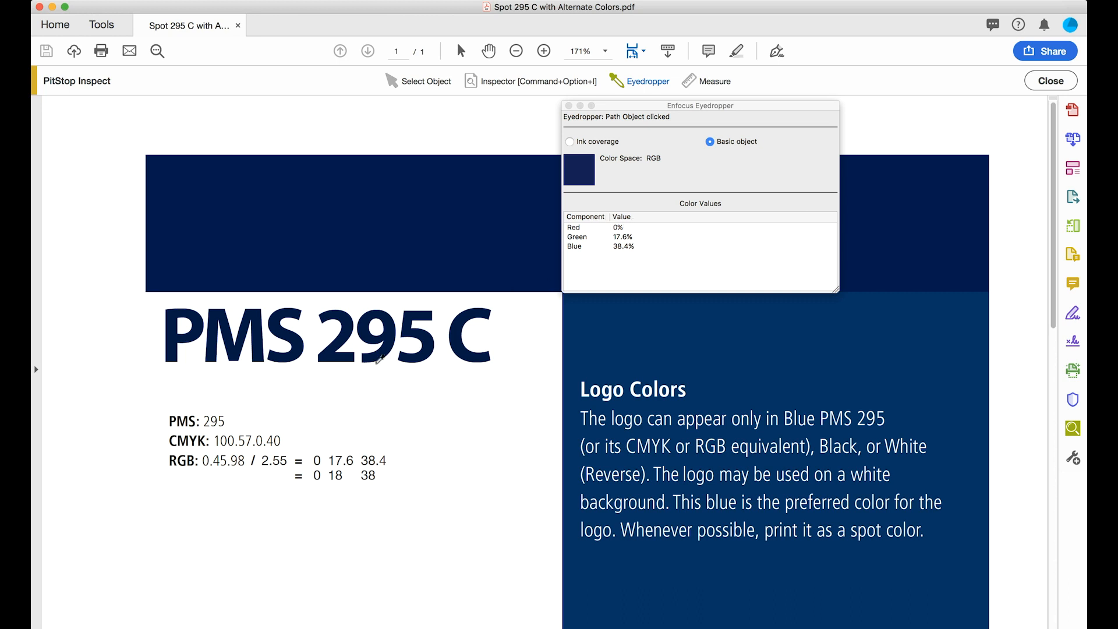
{"action": "mouse_move", "coordinate": [245, 470]}
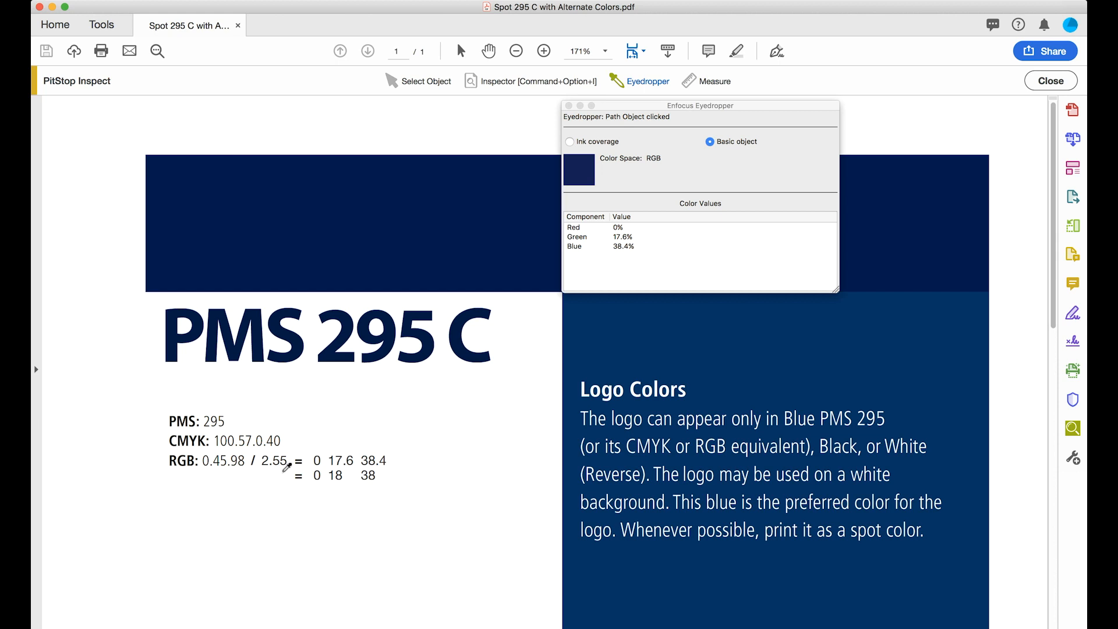
{"action": "mouse_move", "coordinate": [403, 439]}
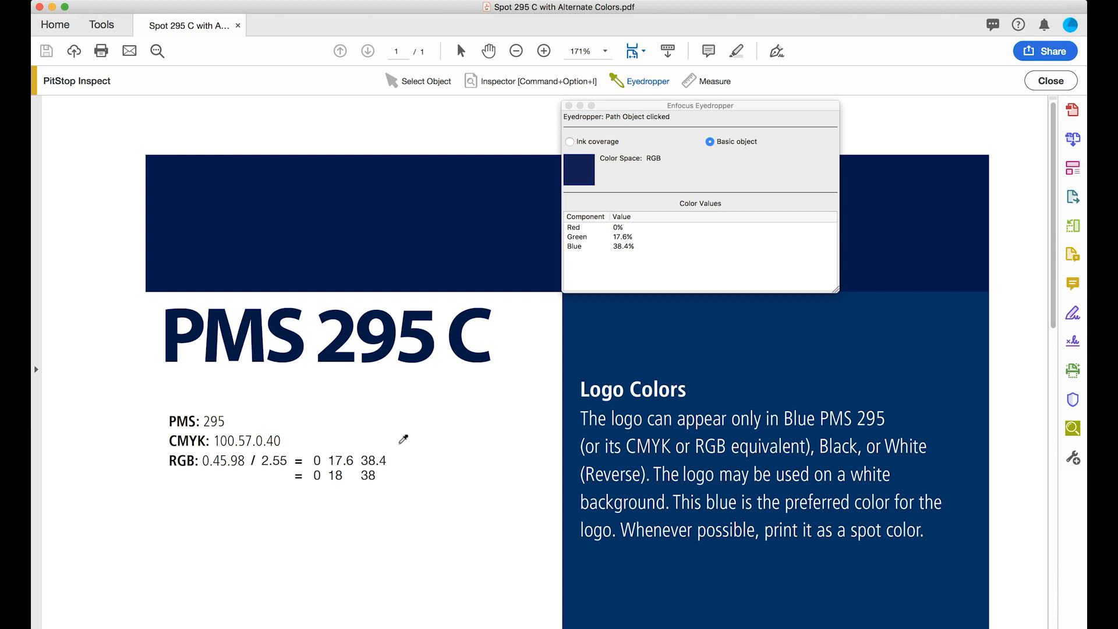
{"action": "mouse_move", "coordinate": [405, 485]}
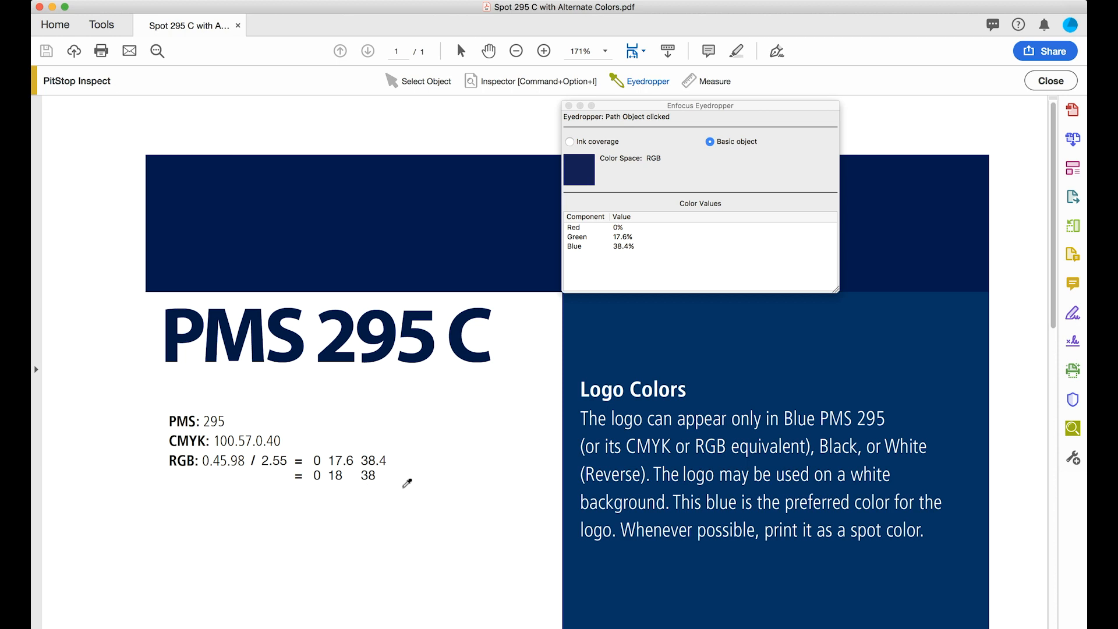
{"action": "mouse_move", "coordinate": [328, 497]}
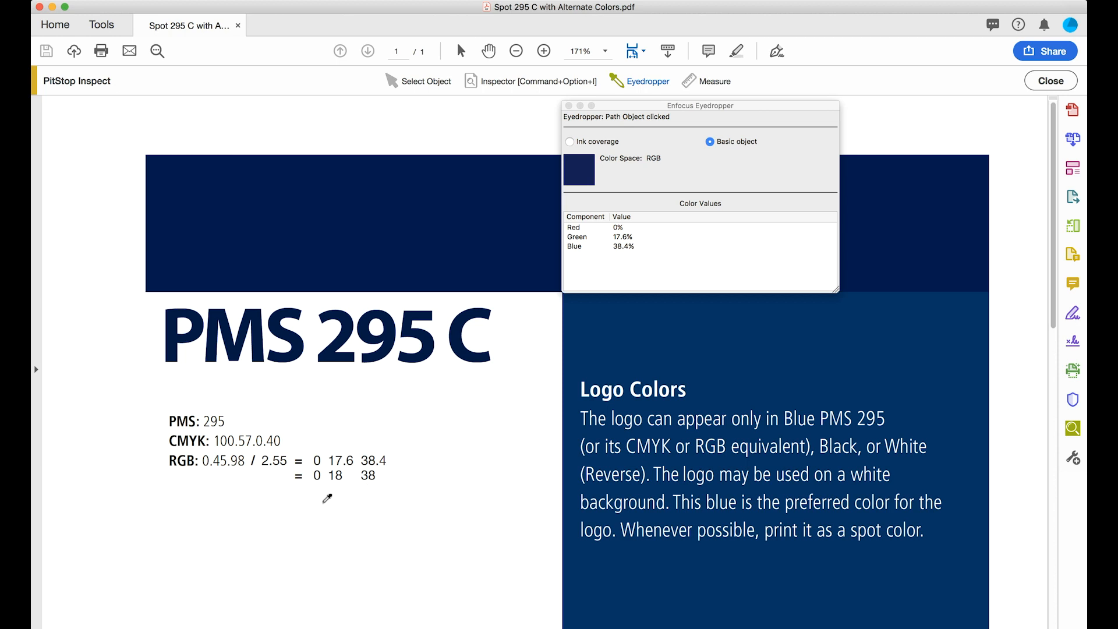
{"action": "mouse_move", "coordinate": [406, 484]}
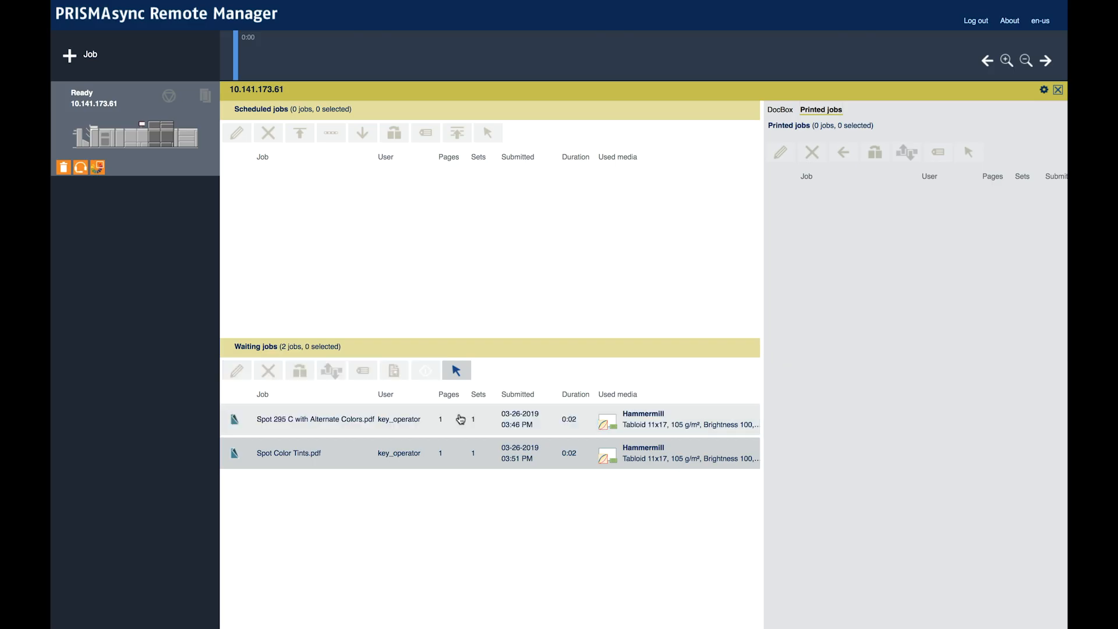
Preview the Spot 295 C job in Adjust image, toggling the black and cyan separations
{"action": "double_click", "coordinate": [315, 418]}
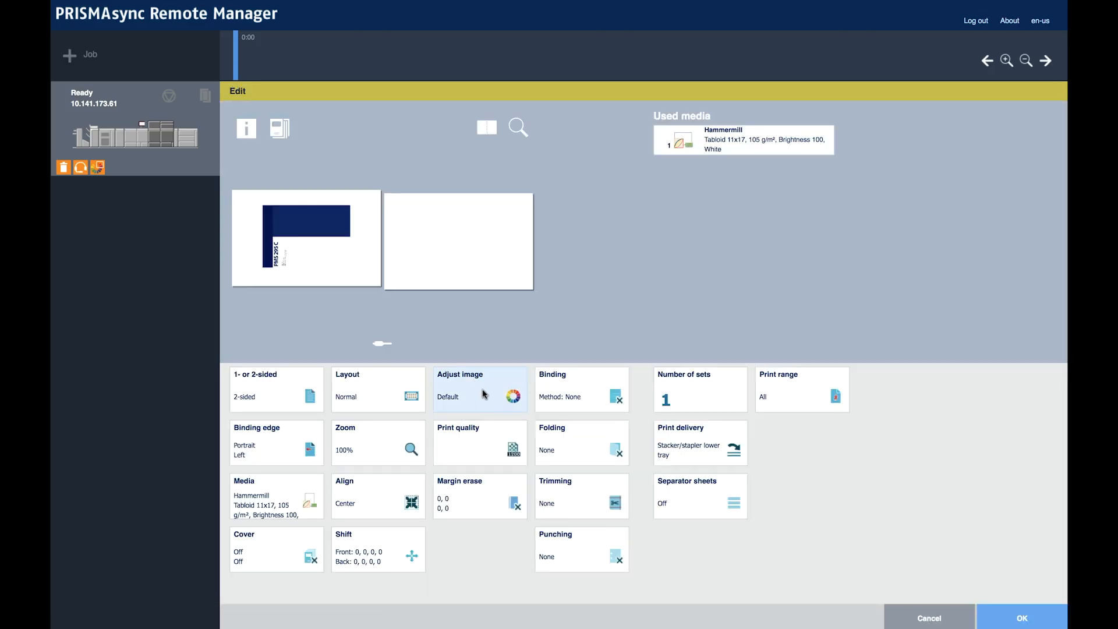
{"action": "left_click", "coordinate": [479, 389]}
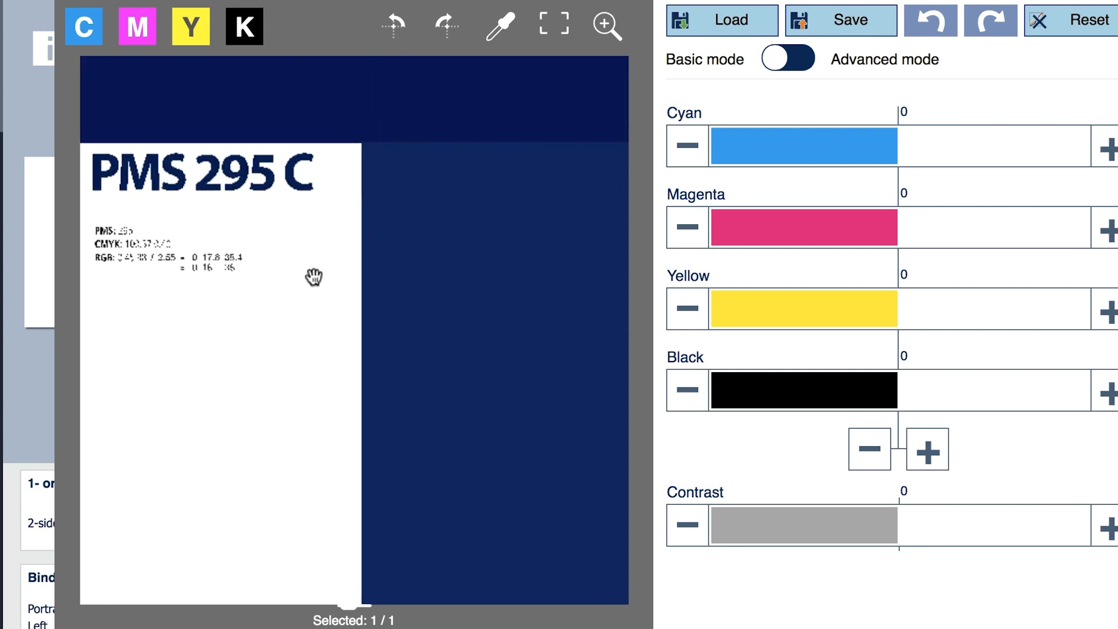
{"action": "left_click", "coordinate": [243, 27]}
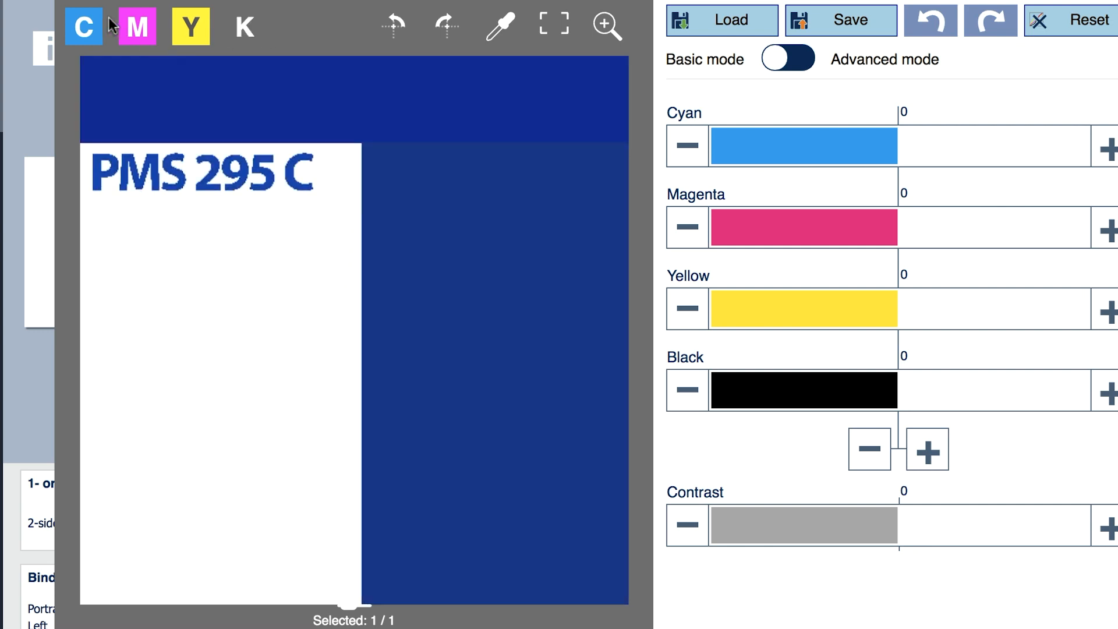
{"action": "left_click", "coordinate": [84, 27]}
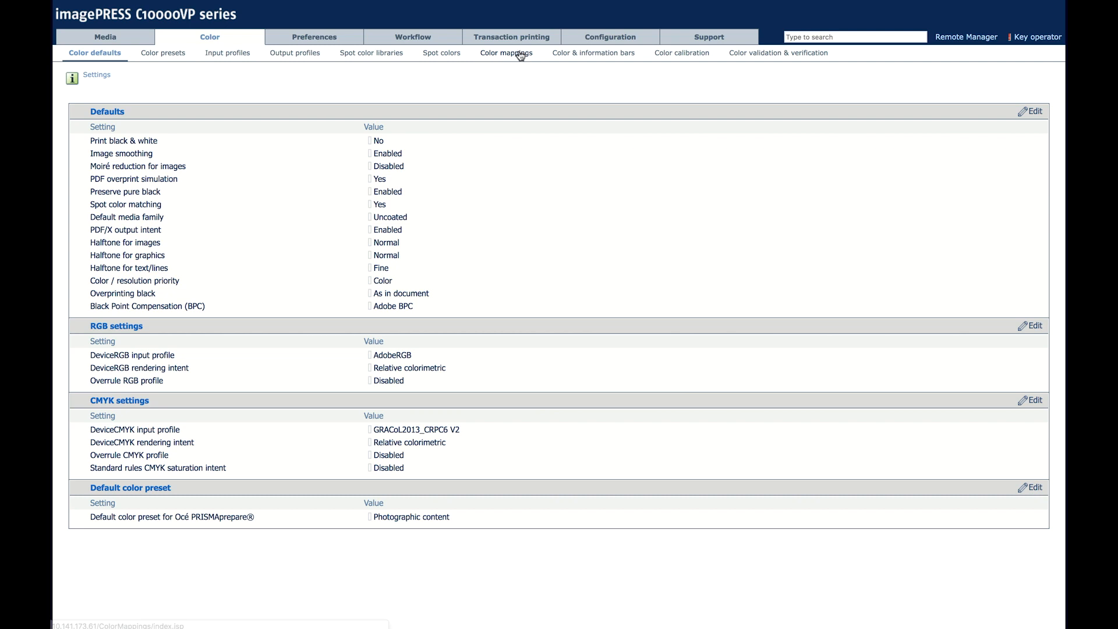
Add colour mapping group 'My Spot Color Group' with description '295 C'
{"action": "left_click", "coordinate": [505, 53]}
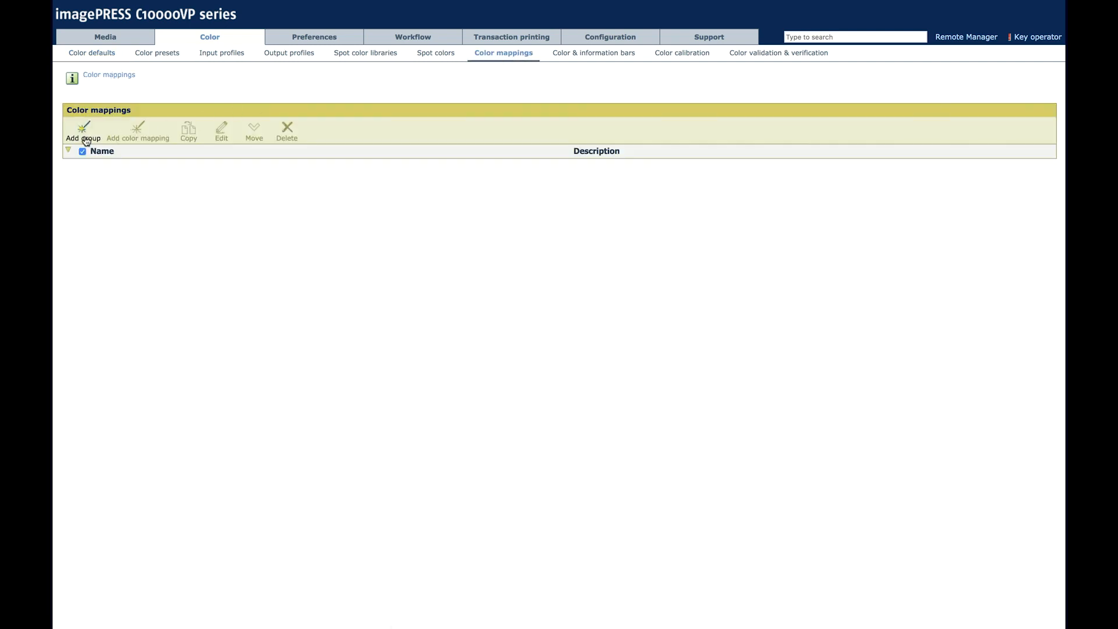
{"action": "left_click", "coordinate": [83, 132]}
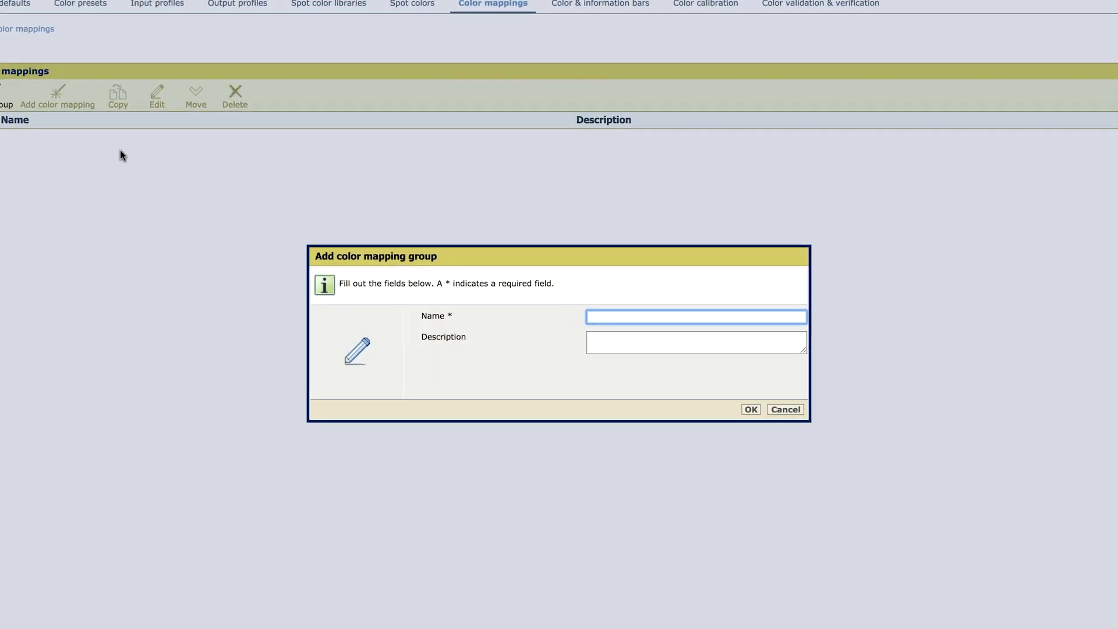
{"action": "type", "text": "My Spot Color Group"}
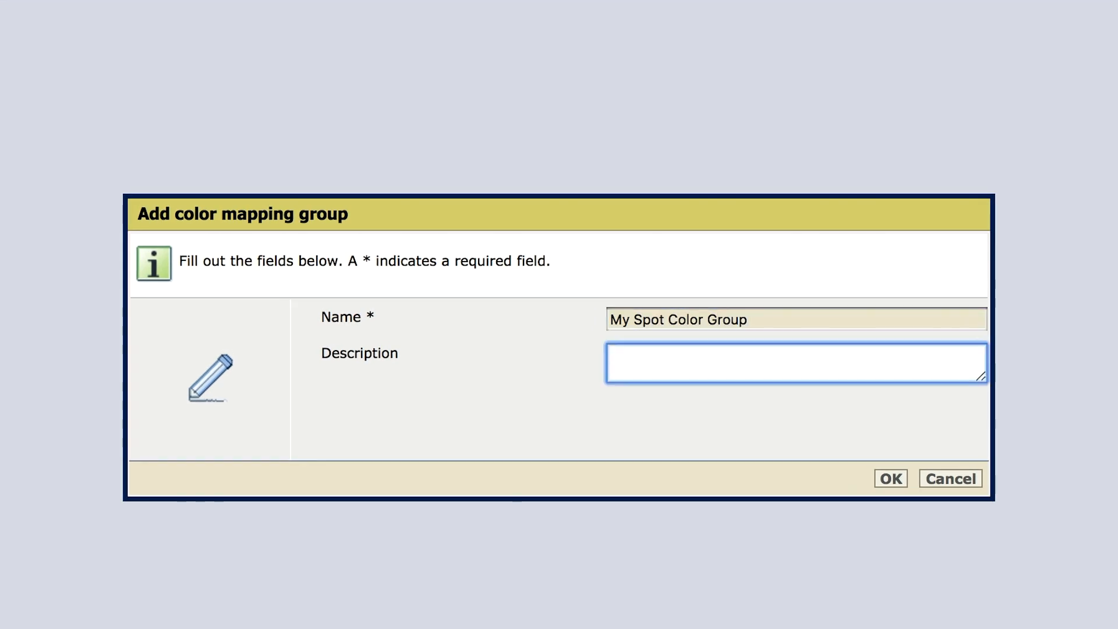
{"action": "type", "text": "295"}
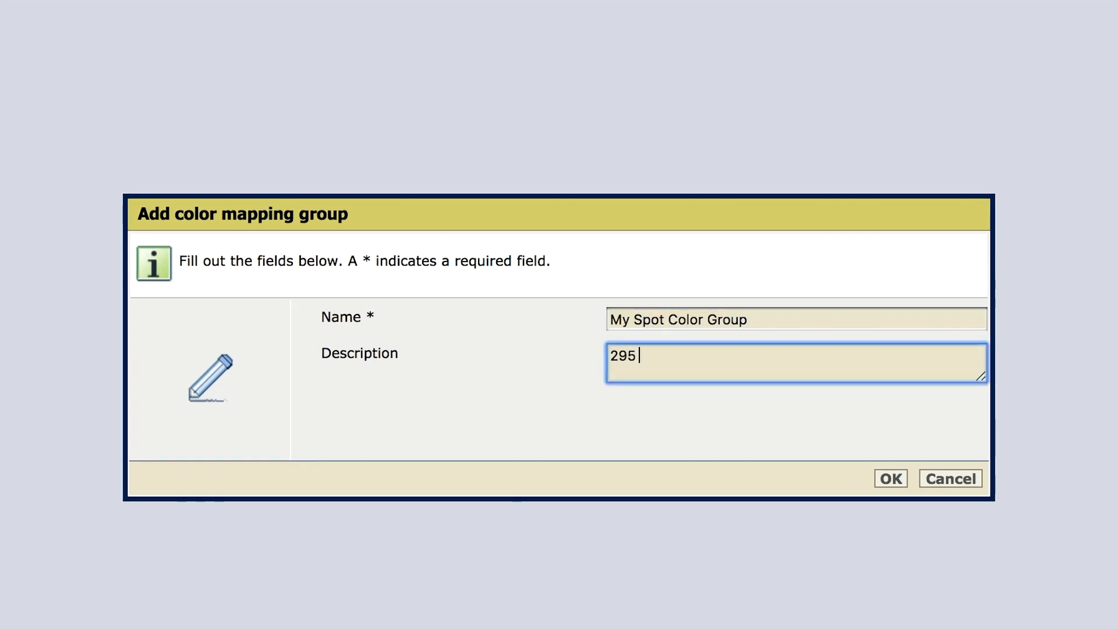
{"action": "type", "text": "C"}
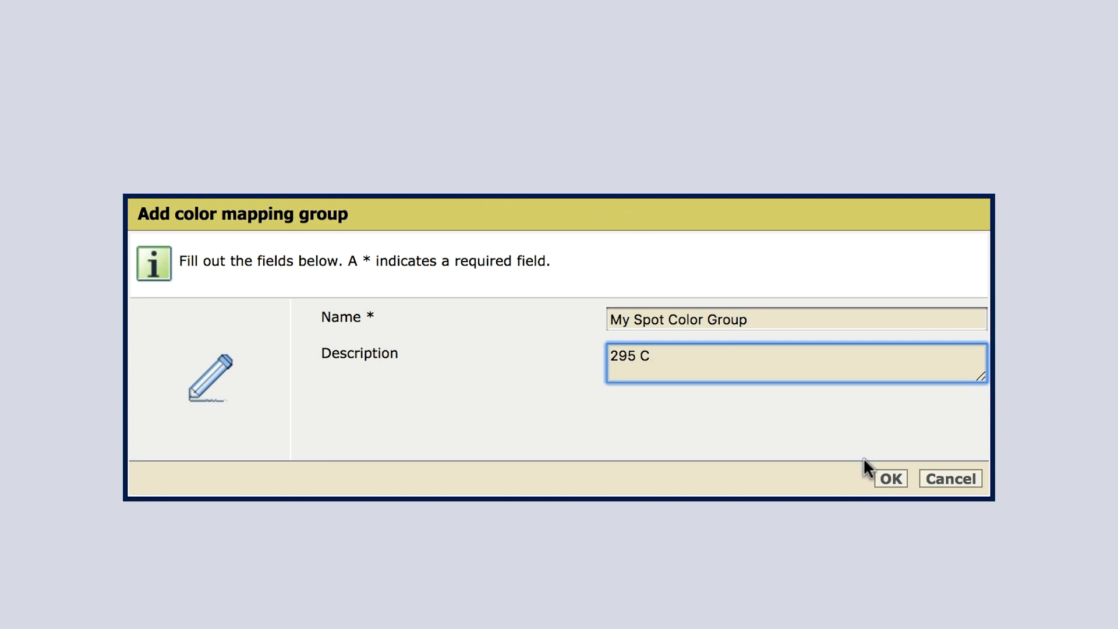
{"action": "left_click", "coordinate": [889, 478]}
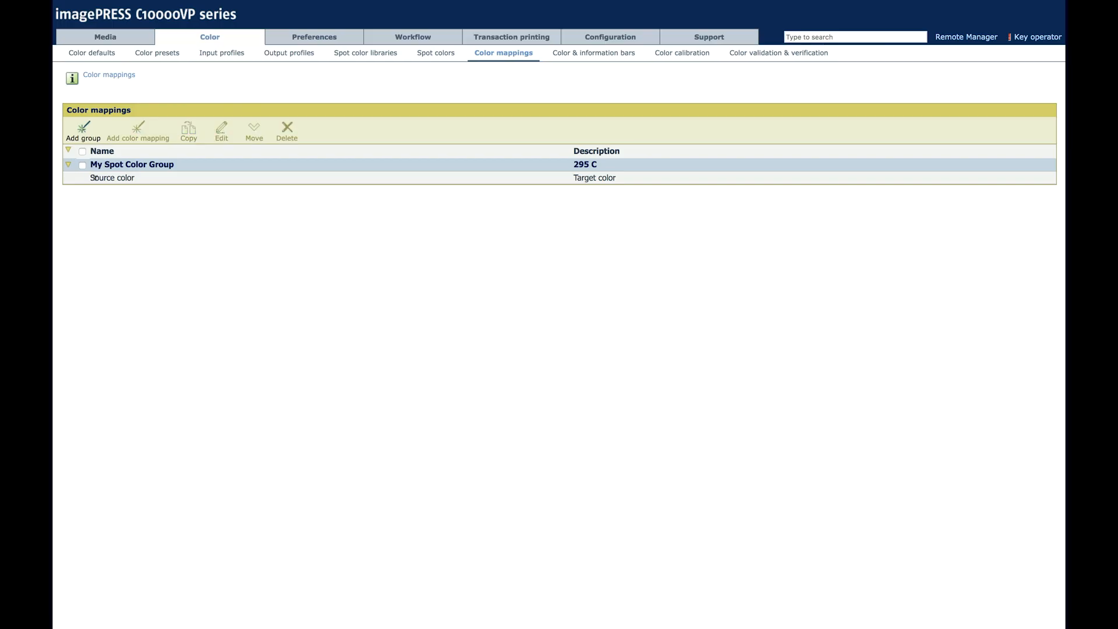
In My Spot Color Group, map C=100 M=57 Y=0 K=40, tolerance 3, to PANTONE 295 C
{"action": "left_click", "coordinate": [82, 151]}
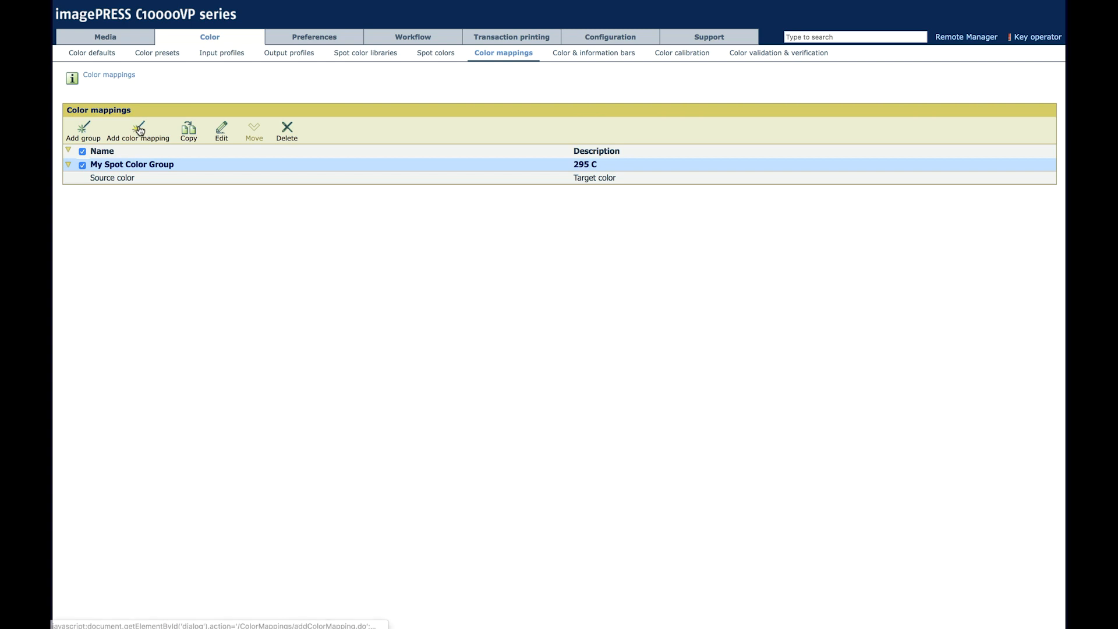
{"action": "left_click", "coordinate": [139, 132]}
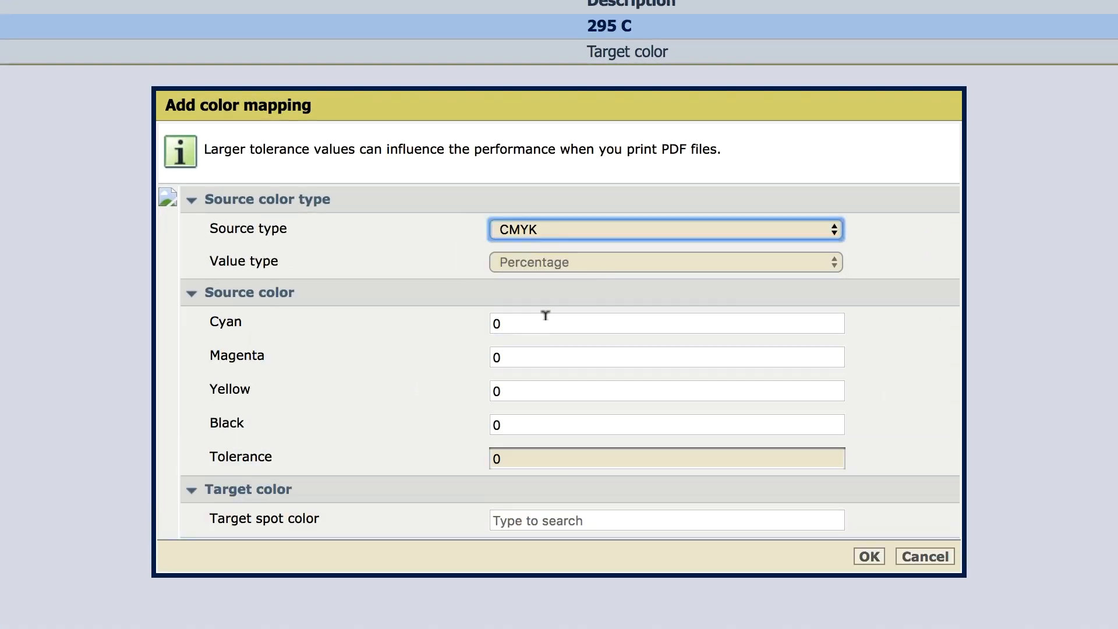
{"action": "type", "text": "57"}
{"action": "left_click", "coordinate": [666, 425]}
{"action": "type", "text": "40"}
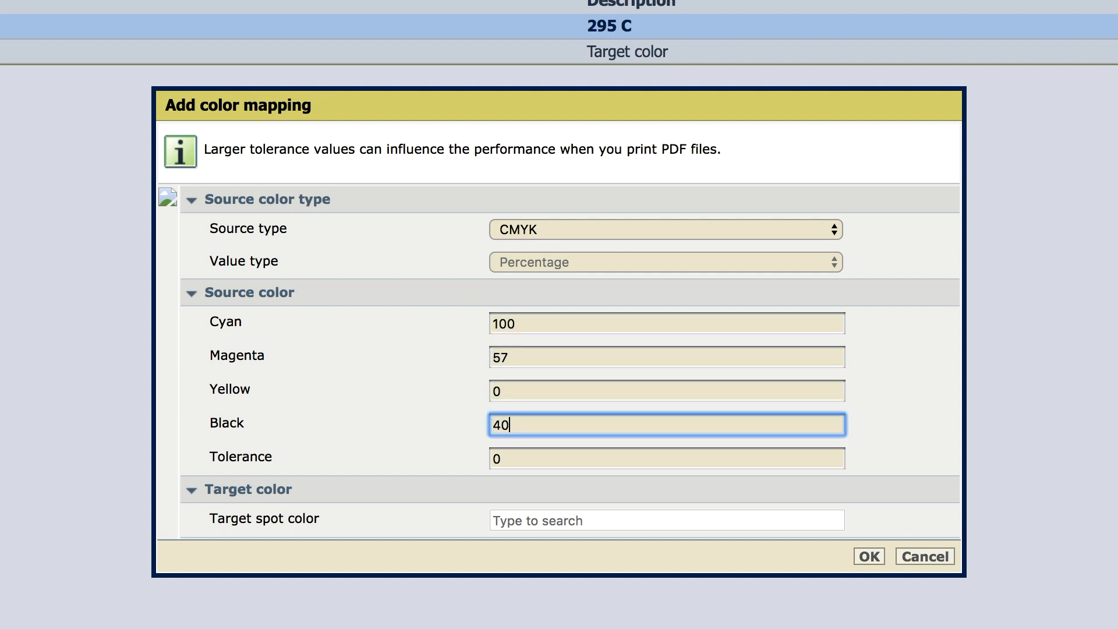
{"action": "left_click", "coordinate": [665, 457]}
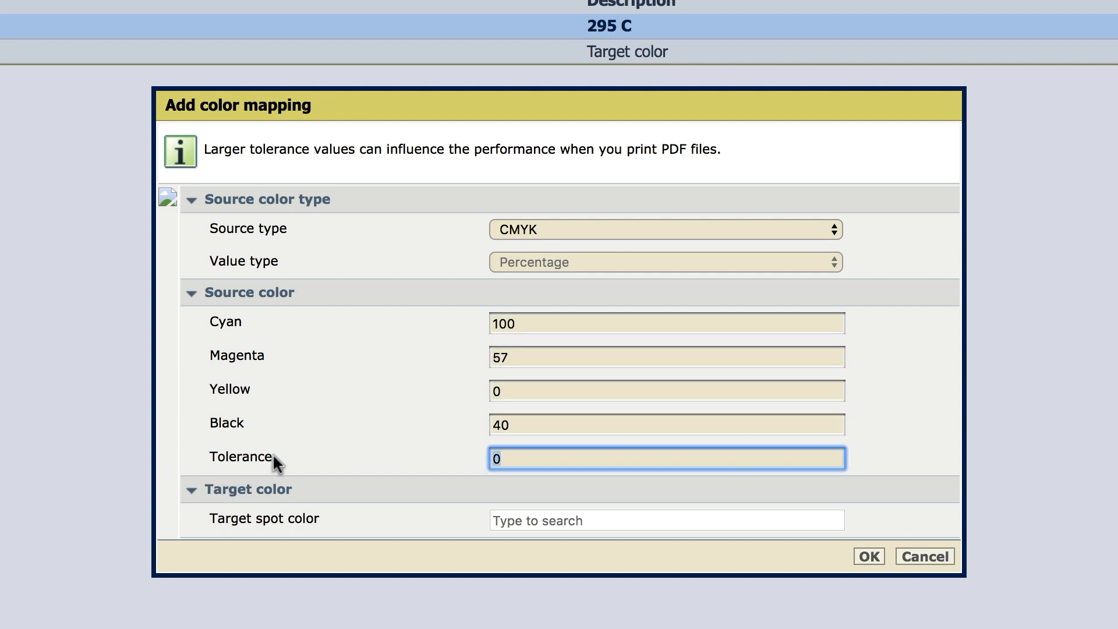
{"action": "mouse_move", "coordinate": [535, 454]}
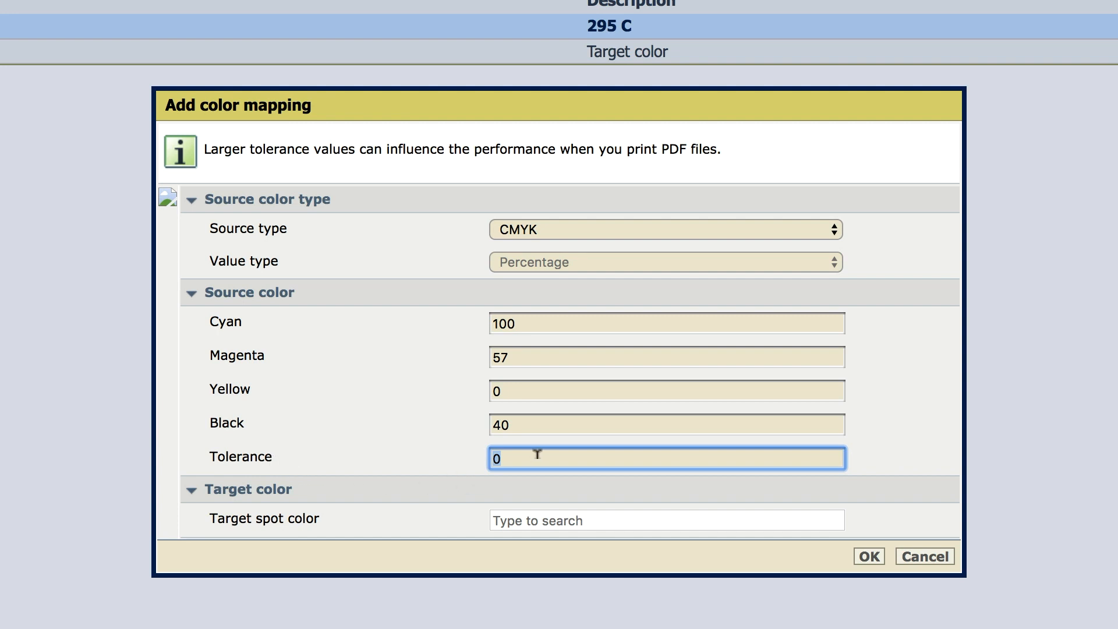
{"action": "type", "text": "9"}
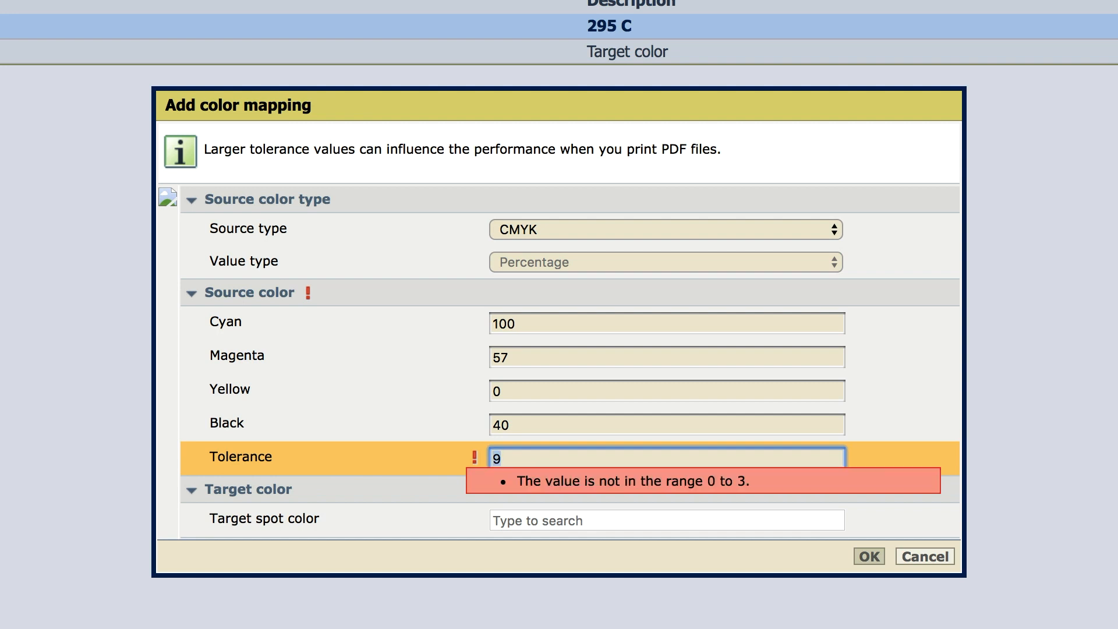
{"action": "left_click", "coordinate": [665, 519]}
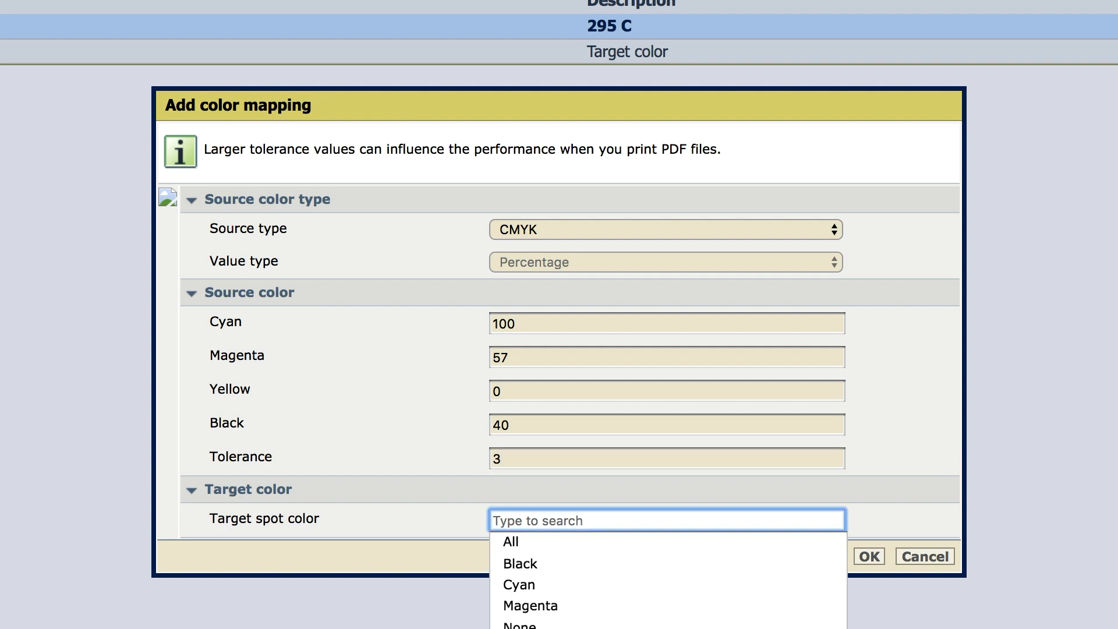
{"action": "type", "text": "295 c"}
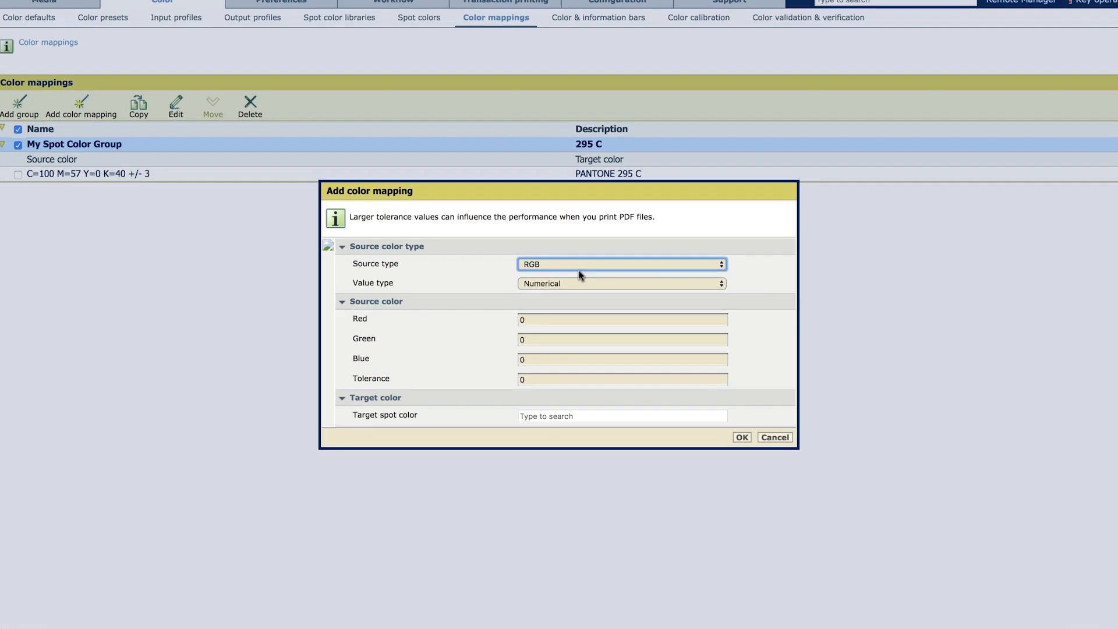
Map RGB 0%/18%/38% percentages, tolerance 3, to PANTONE 295 C as a second mapping
{"action": "left_click", "coordinate": [621, 283]}
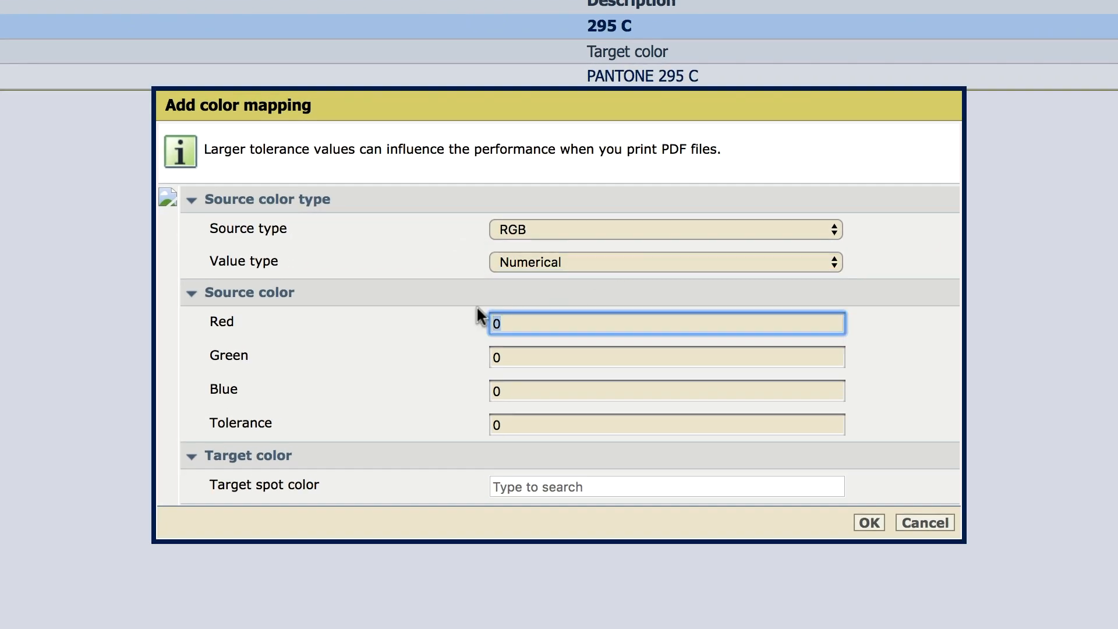
{"action": "type", "text": "255"}
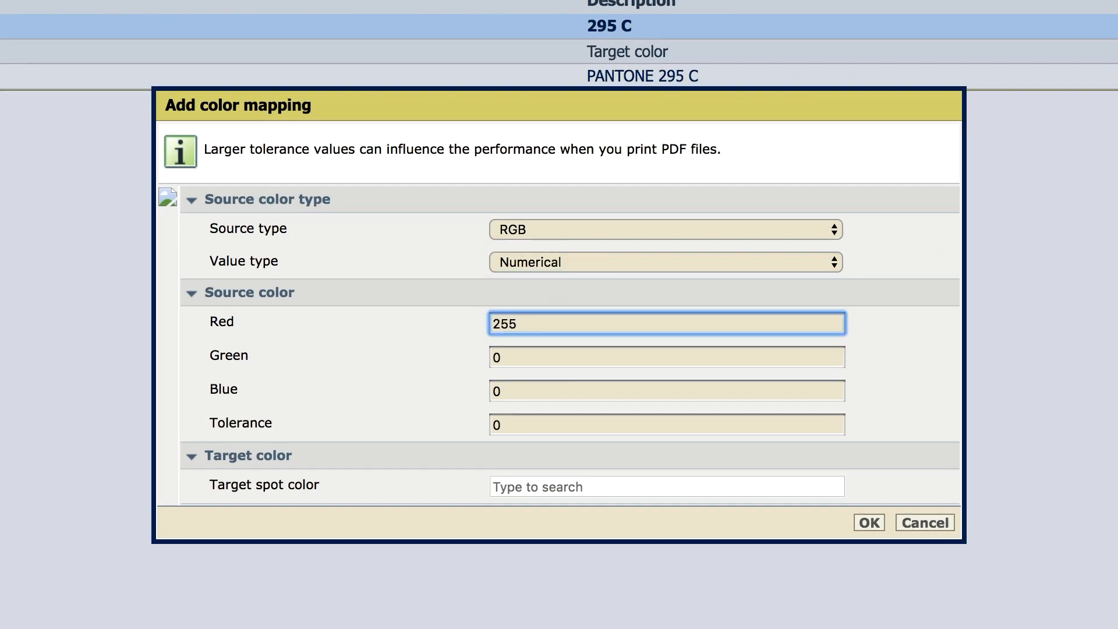
{"action": "left_click", "coordinate": [665, 262]}
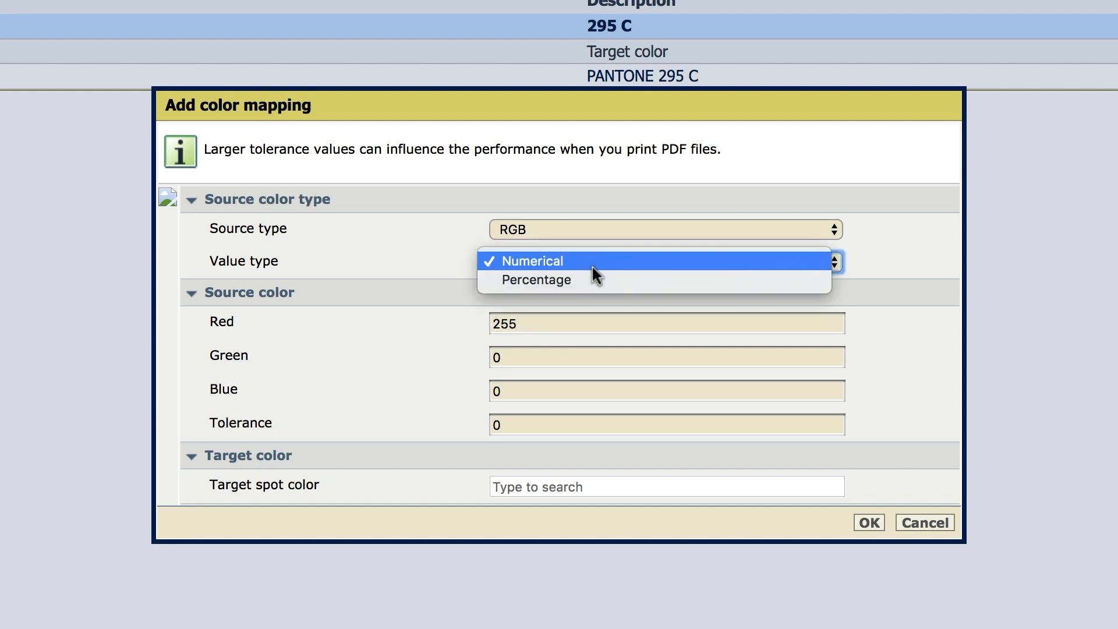
{"action": "left_click", "coordinate": [539, 280]}
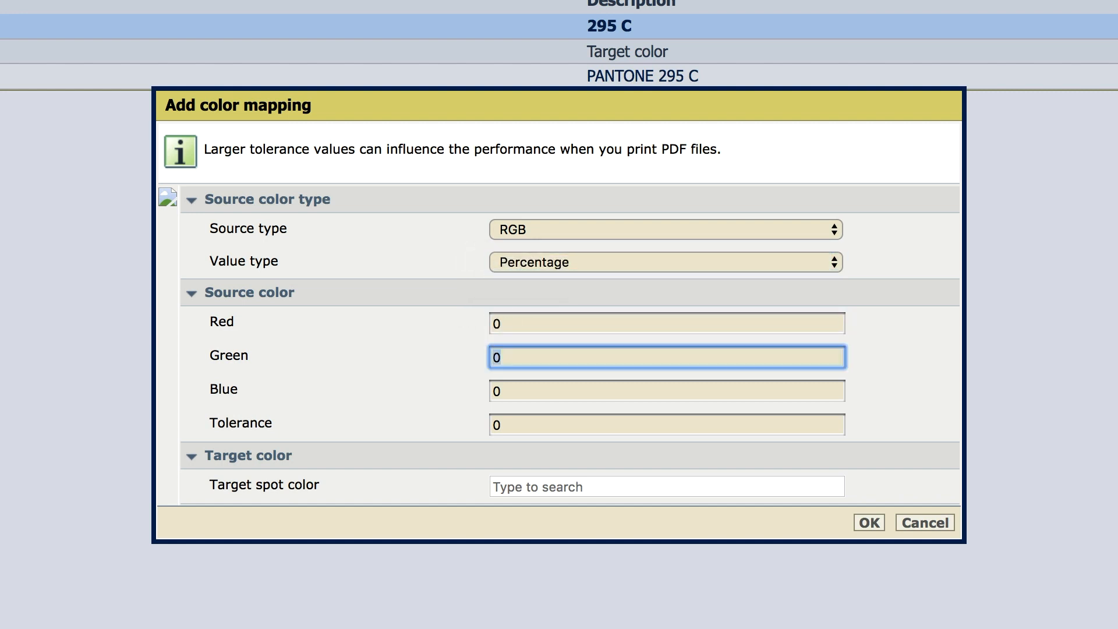
{"action": "type", "text": "17.6"}
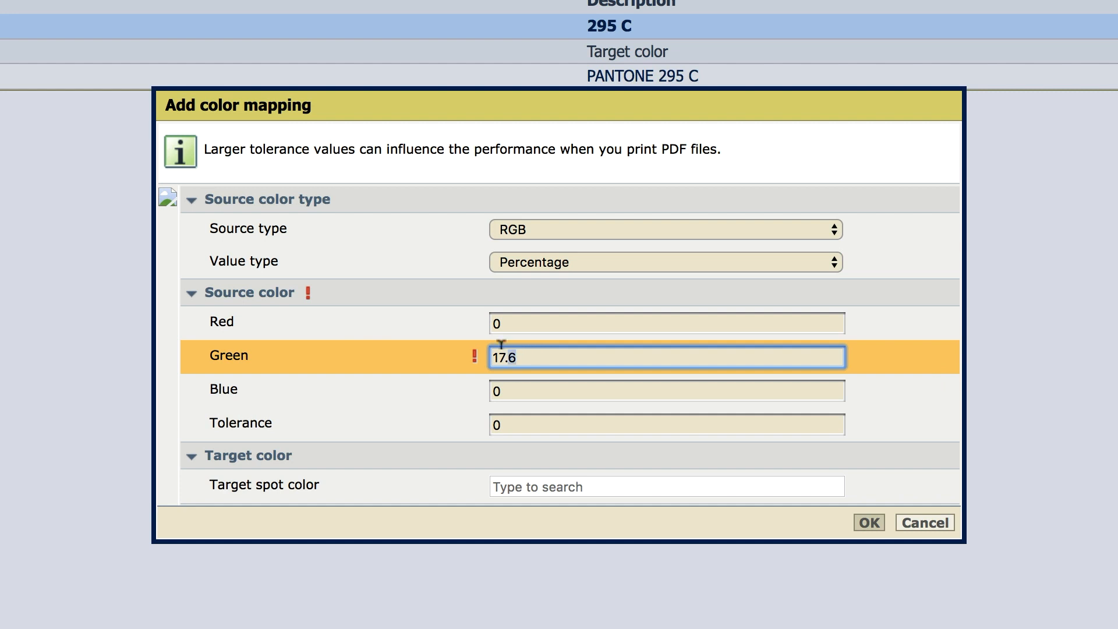
{"action": "left_click", "coordinate": [665, 390]}
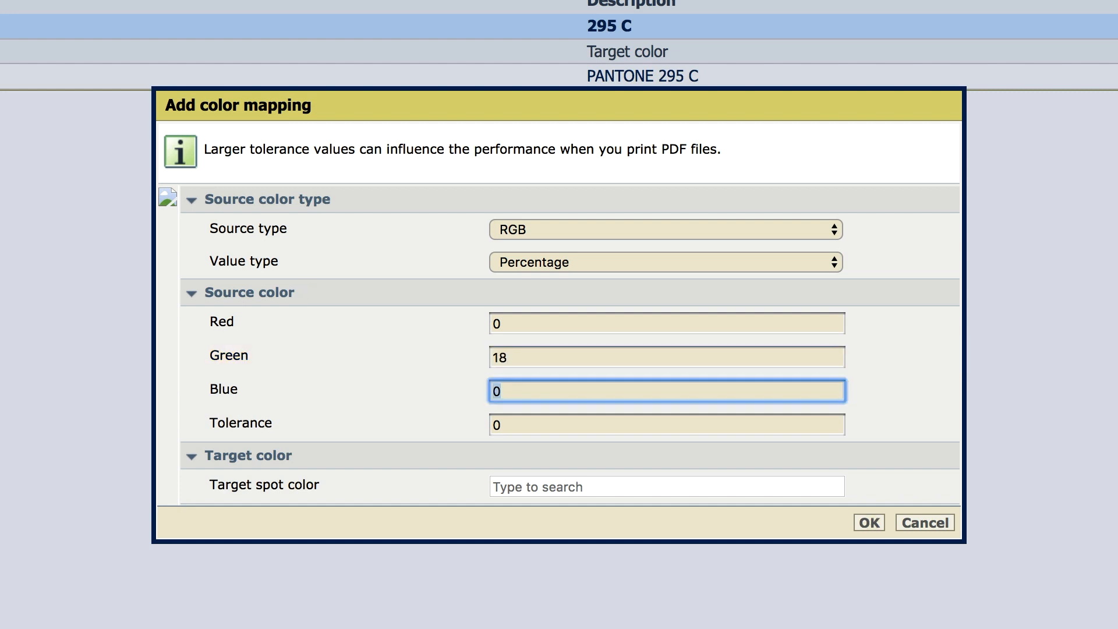
{"action": "type", "text": "9"}
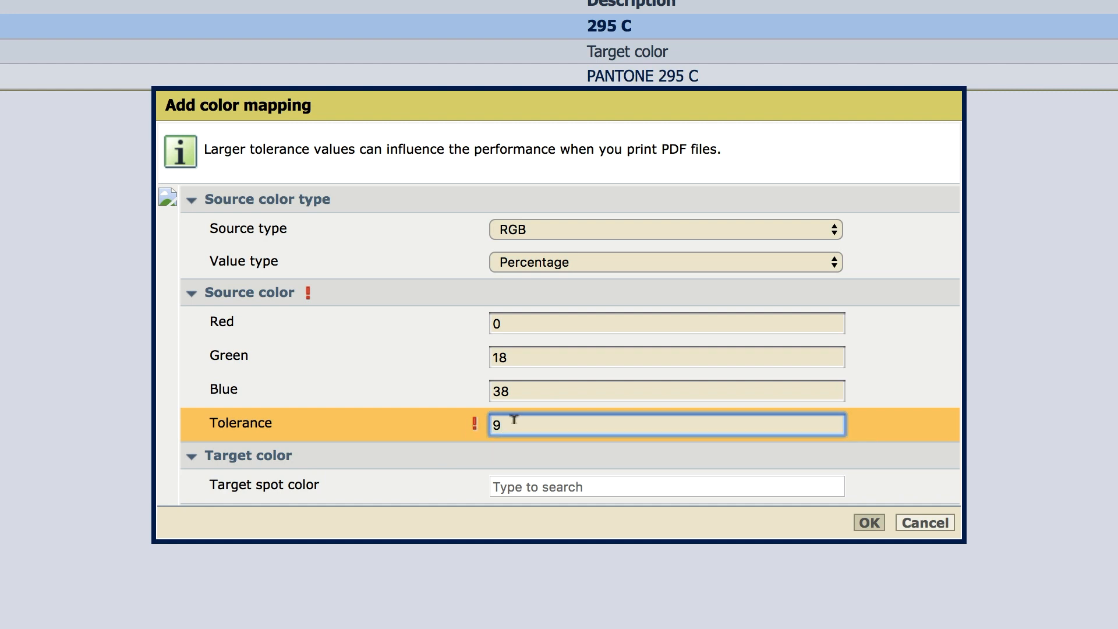
{"action": "type", "text": "3"}
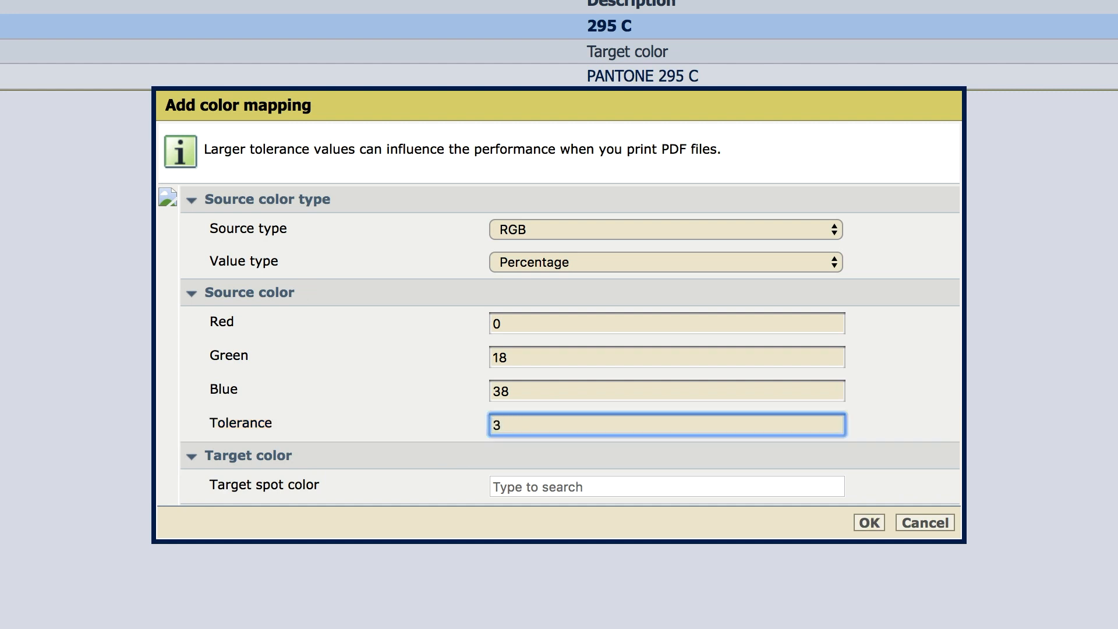
{"action": "type", "text": "295"}
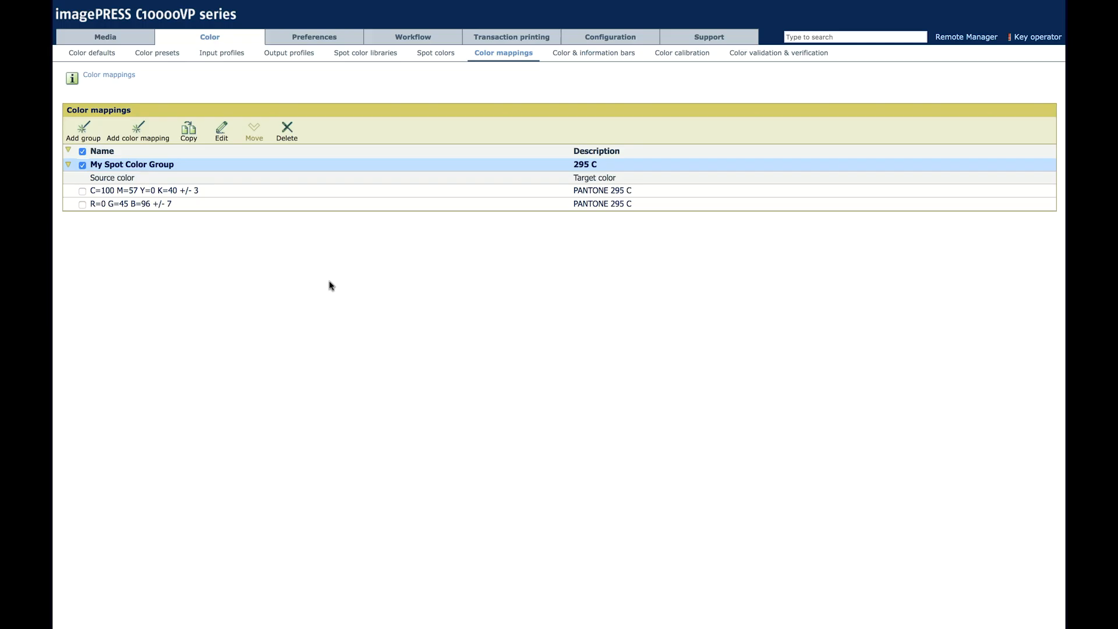
{"action": "left_click", "coordinate": [965, 36]}
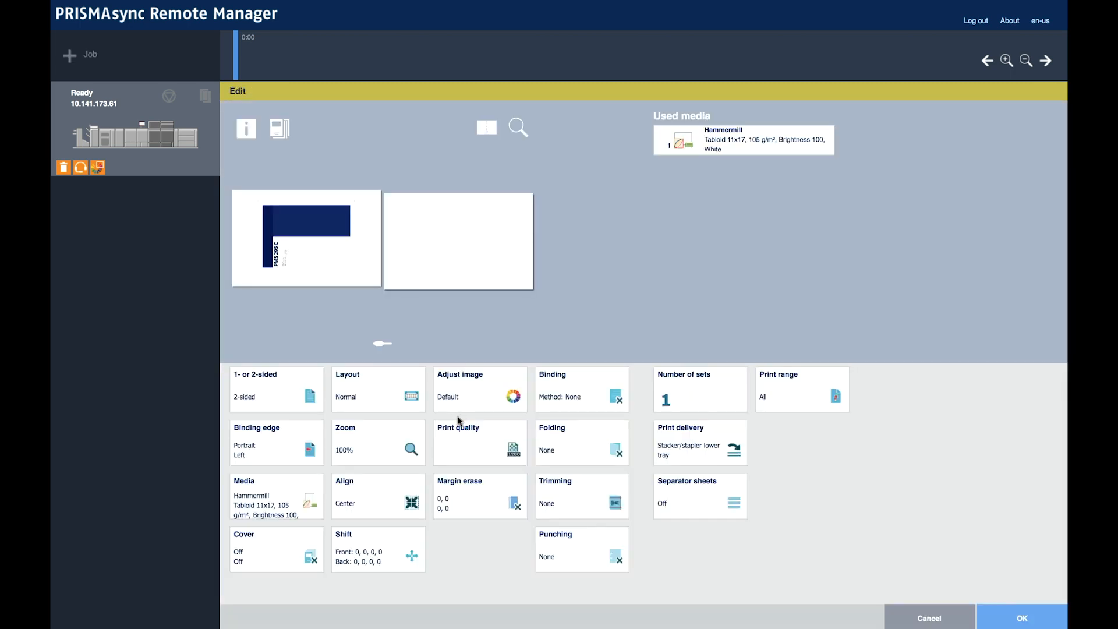
Set the job's colour preset Color mapping group to My Spot Color Group and confirm
{"action": "left_click", "coordinate": [478, 443]}
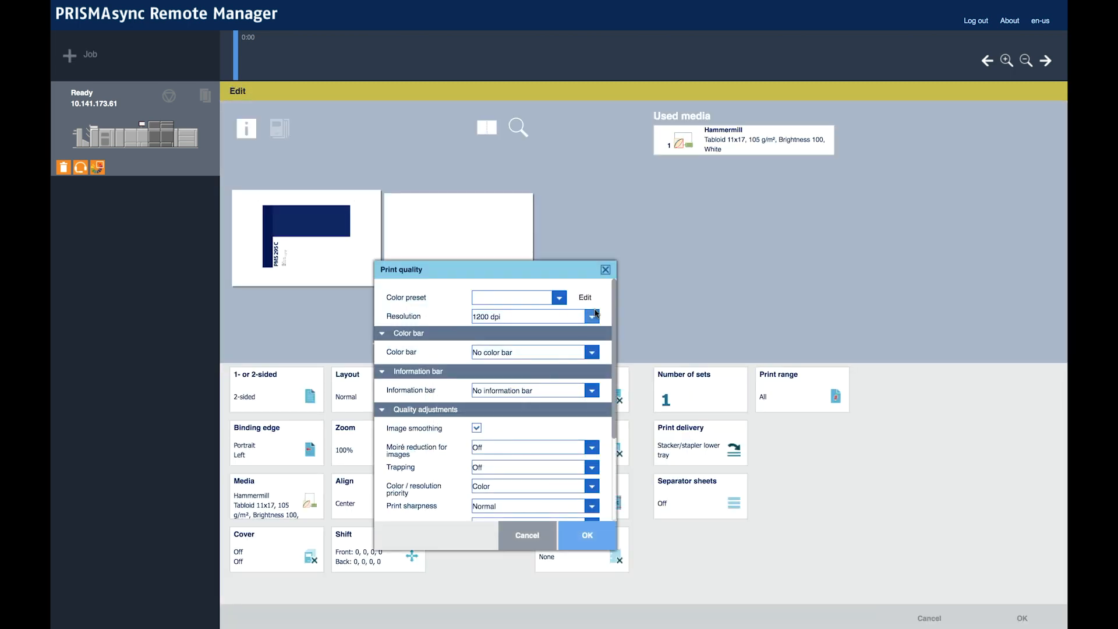
{"action": "left_click", "coordinate": [584, 297]}
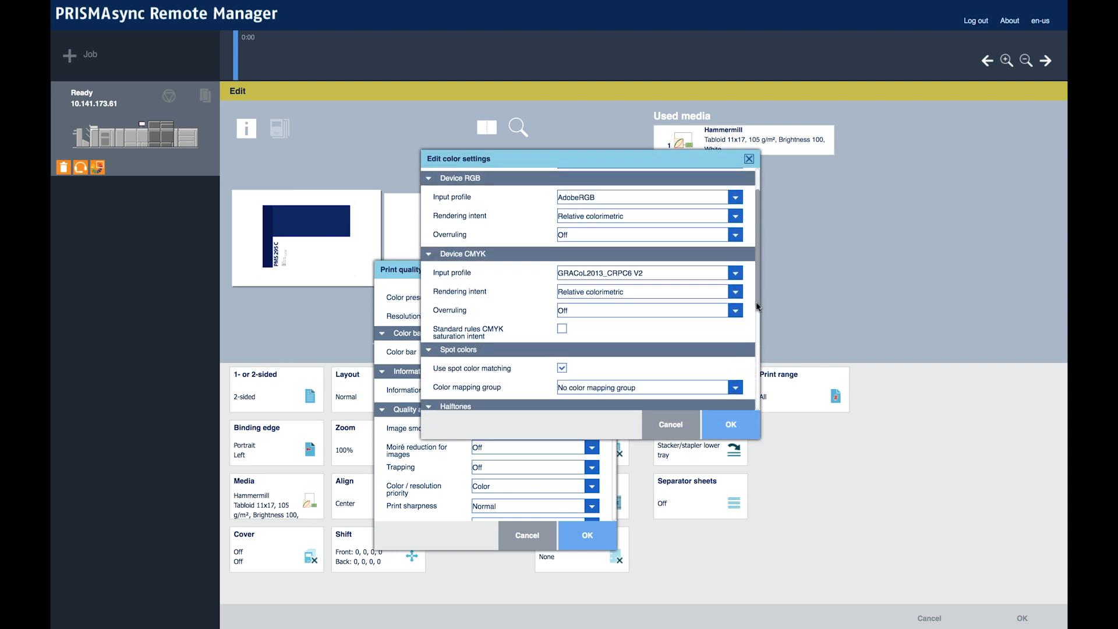
{"action": "left_click", "coordinate": [735, 387]}
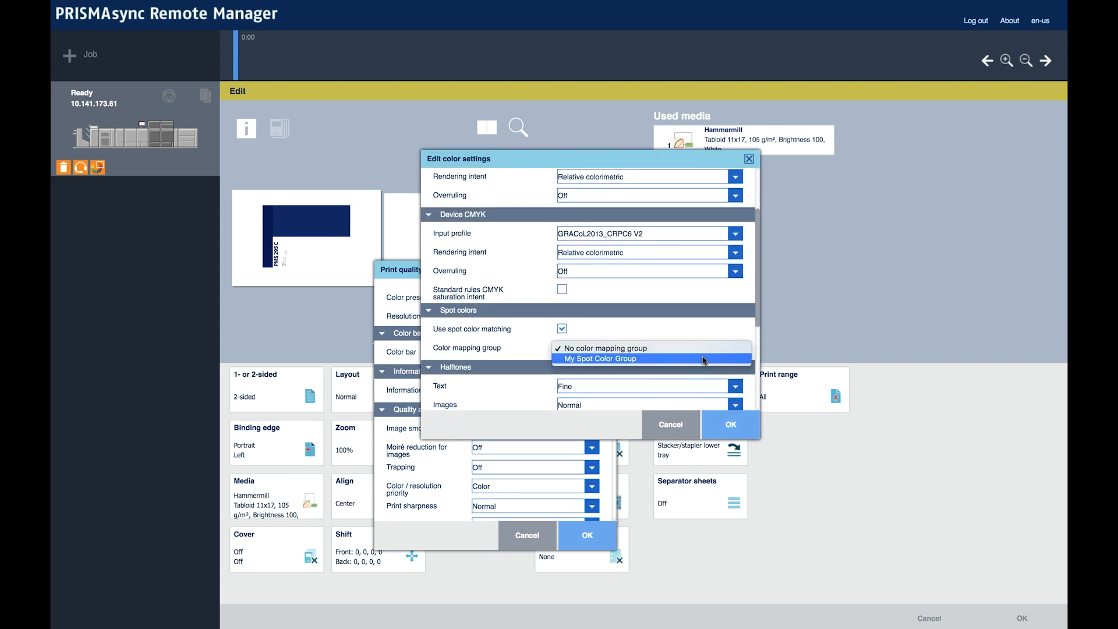
{"action": "left_click", "coordinate": [599, 358]}
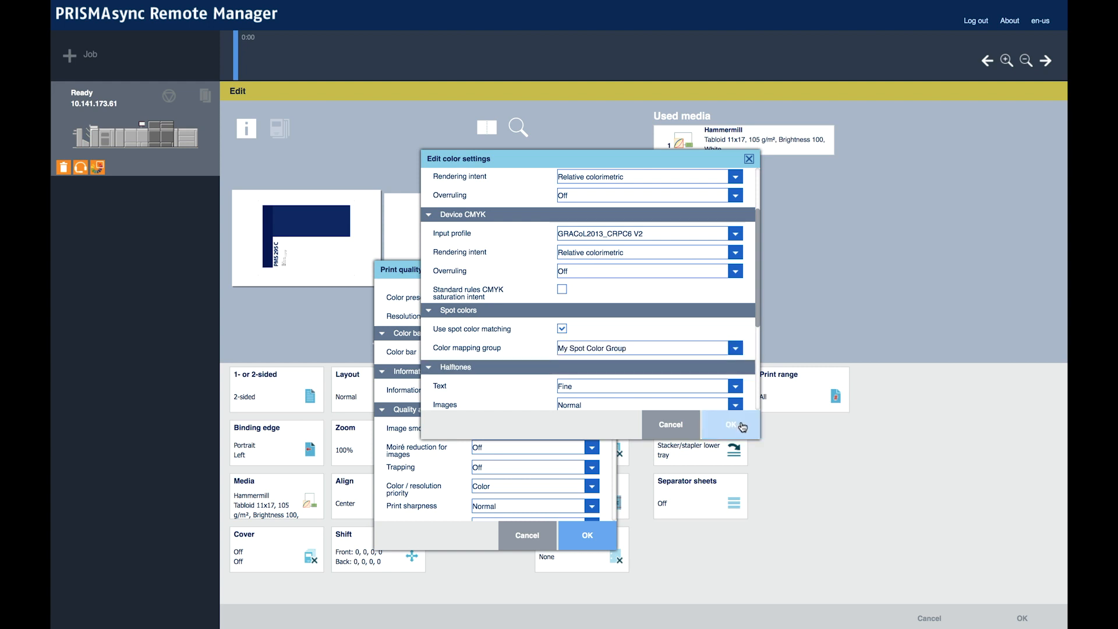
{"action": "left_click", "coordinate": [728, 423]}
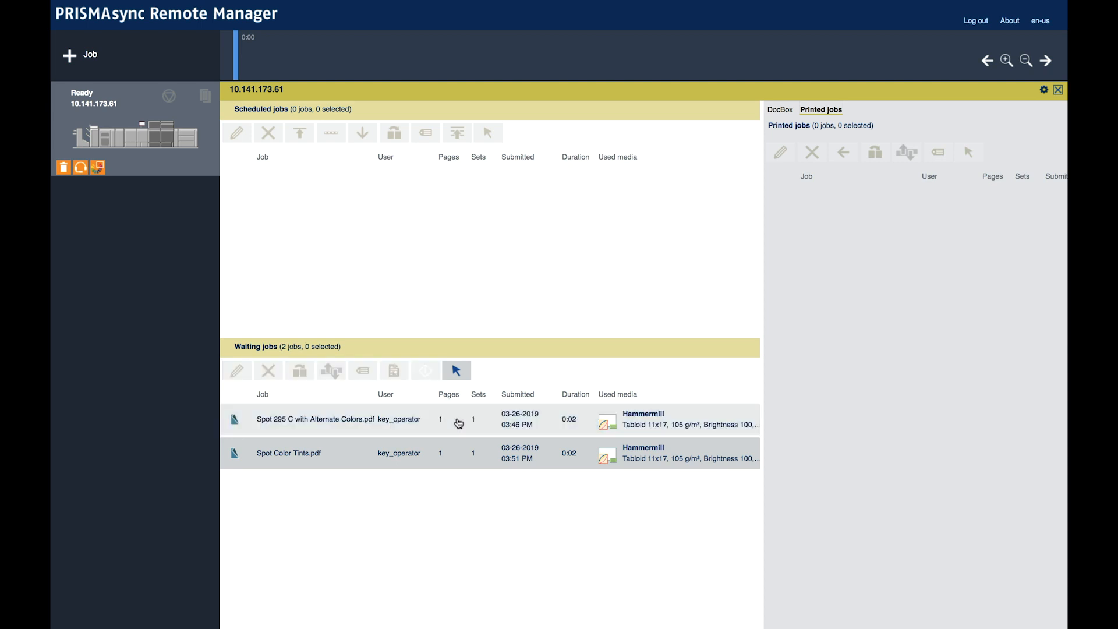
Preview the Spot 295 C job in Adjust image, hiding cyan and toggling another separation
{"action": "double_click", "coordinate": [315, 418]}
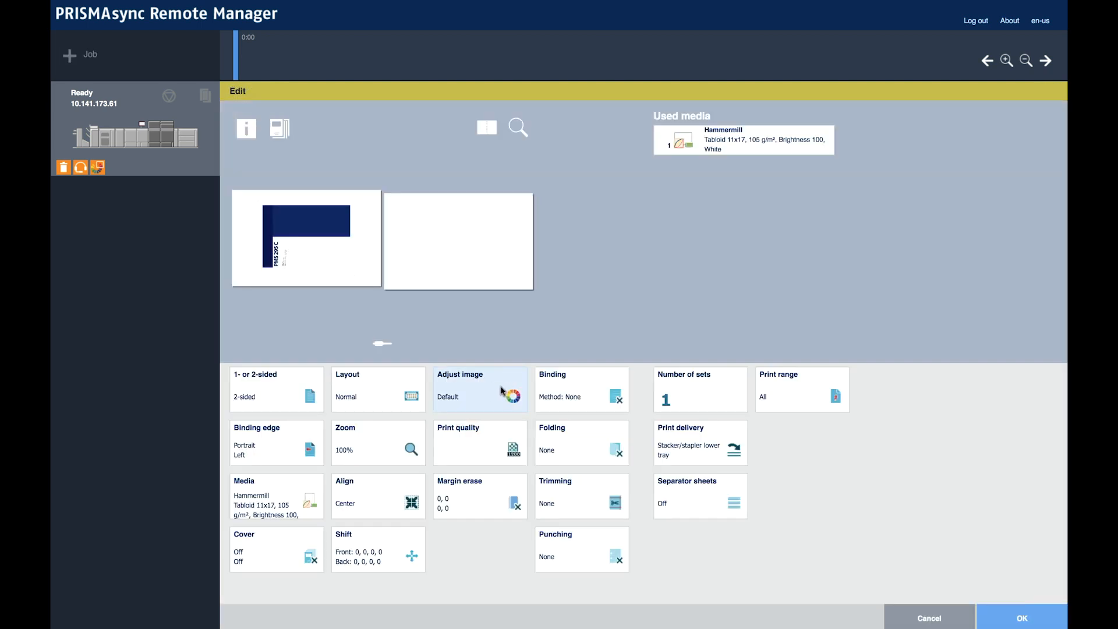
{"action": "left_click", "coordinate": [478, 390]}
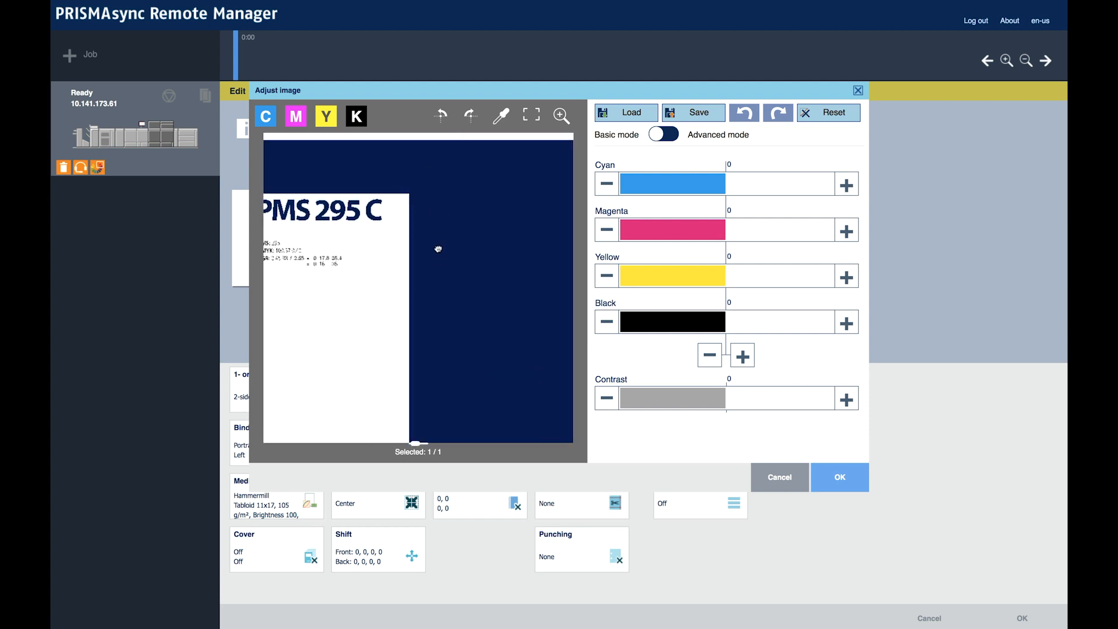
{"action": "left_click", "coordinate": [265, 117]}
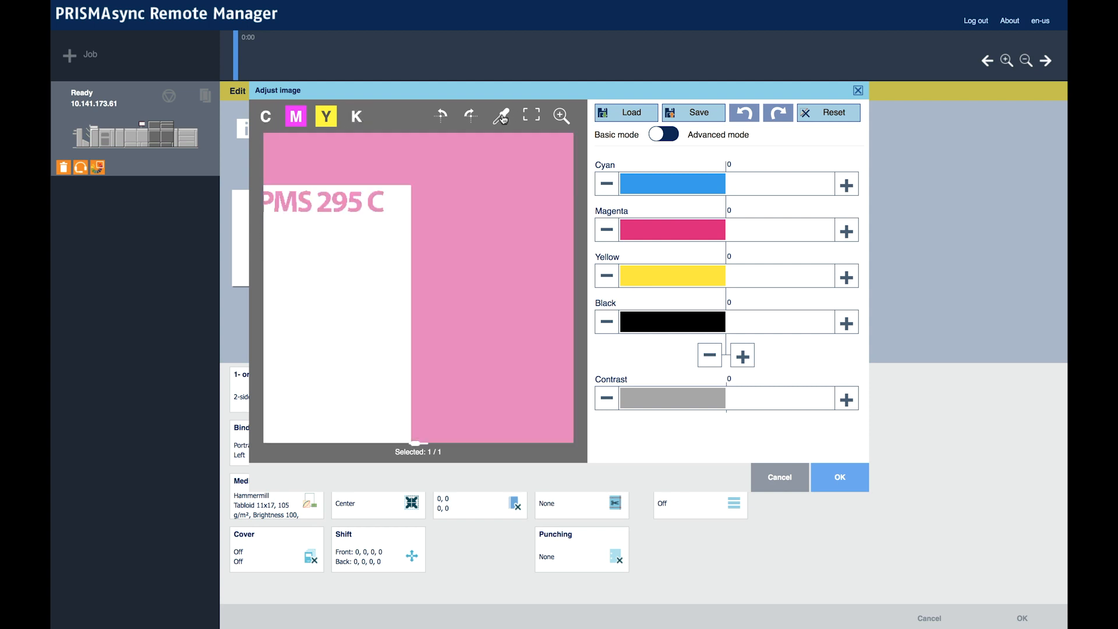
{"action": "left_click", "coordinate": [501, 116]}
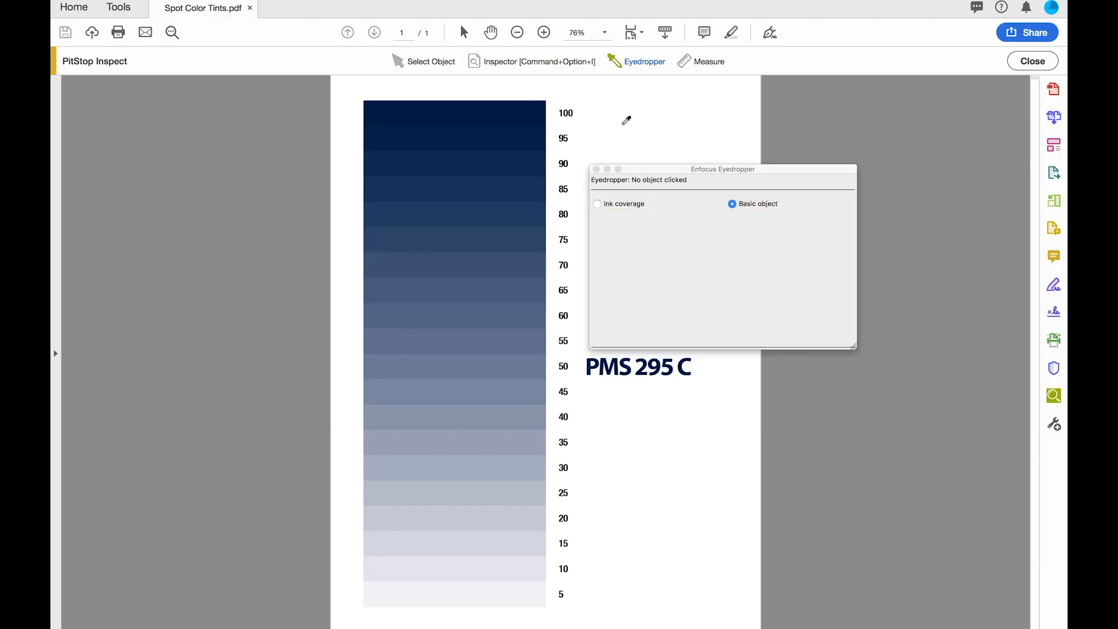
Sample the 100% tint patch: PANTONE 295 C with Lab L 14.9, a -2, b -34
{"action": "left_click", "coordinate": [484, 104]}
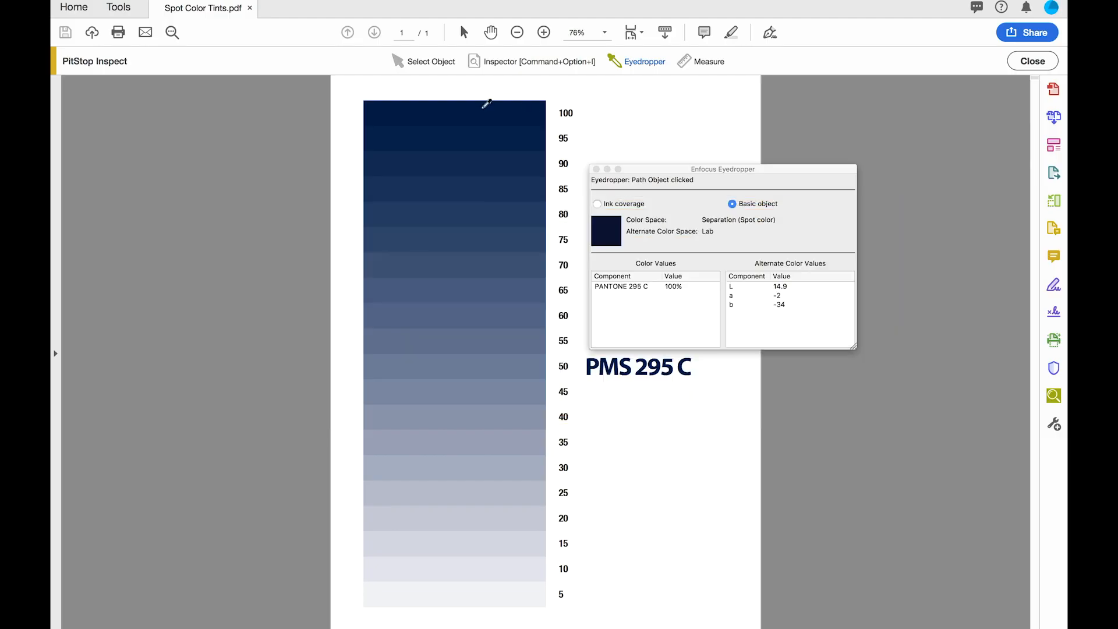
{"action": "mouse_move", "coordinate": [575, 312]}
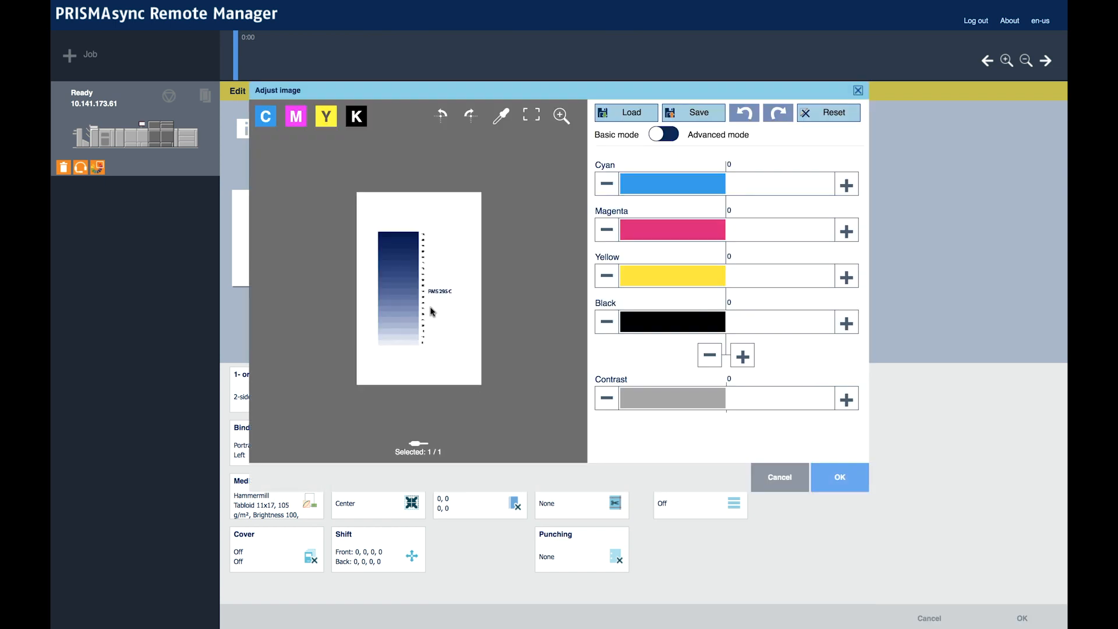
Eyedropper a chart patch reading C60 M27 Y0 K31, then return to colour mappings
{"action": "left_click", "coordinate": [500, 116]}
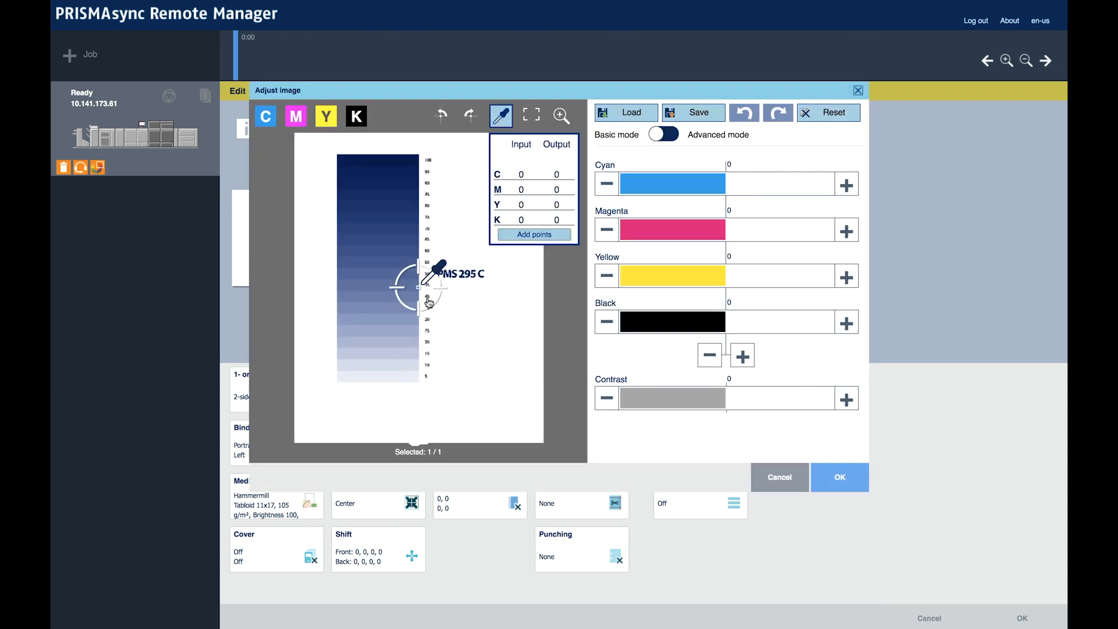
{"action": "left_click", "coordinate": [374, 251]}
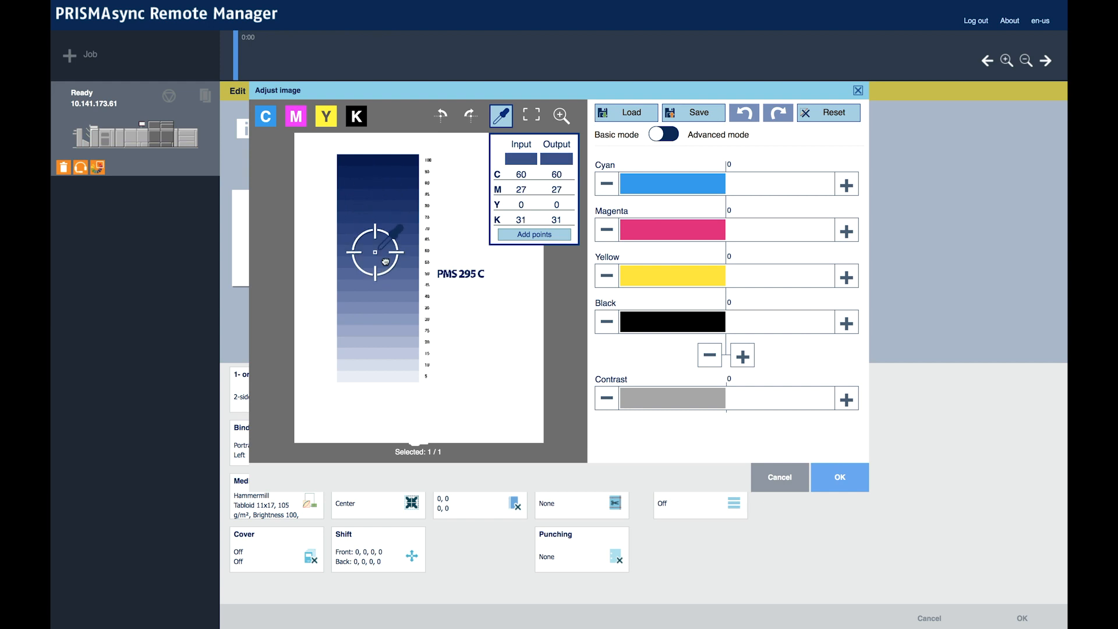
{"action": "left_click", "coordinate": [382, 385]}
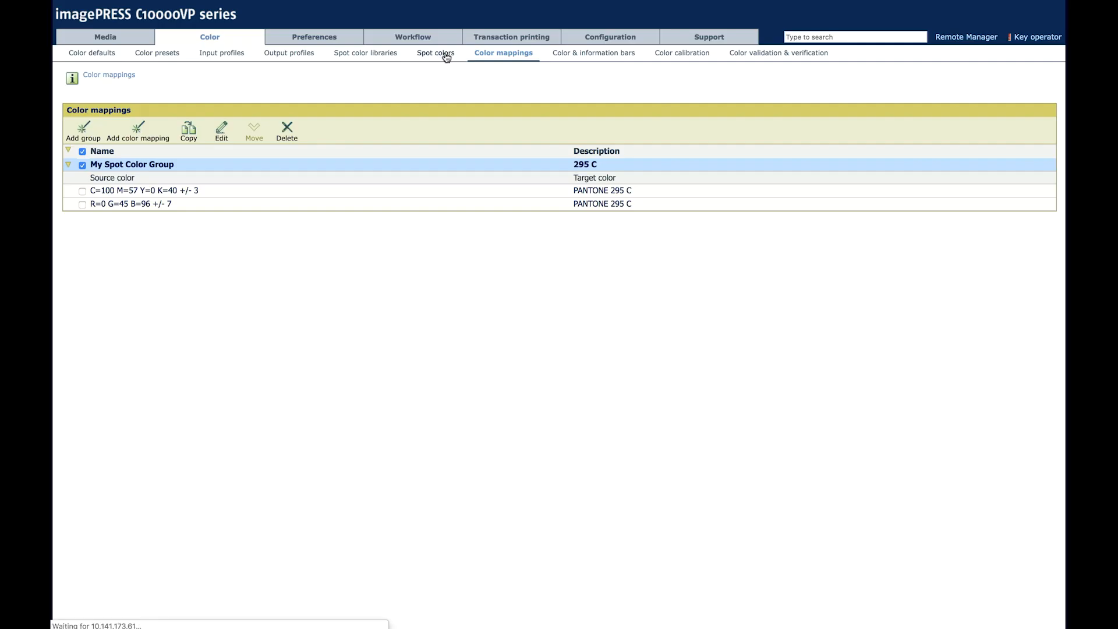
Filter spot colors by '295 C' and give PANTONE 295 C a CMYK recipe C100 M0 Y100 K0
{"action": "left_click", "coordinate": [434, 52]}
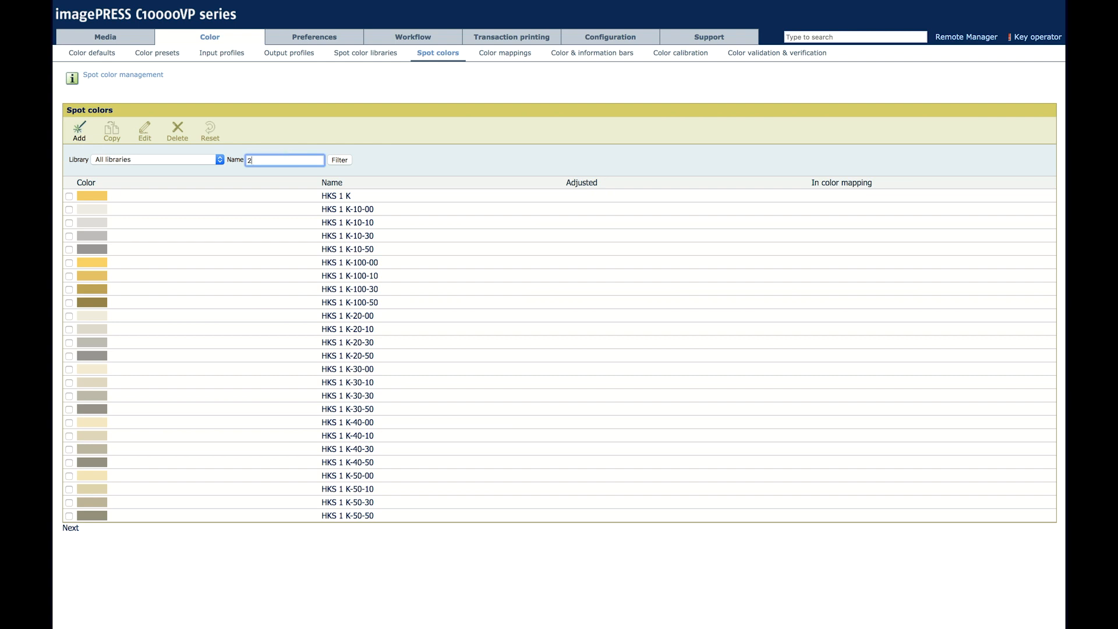
{"action": "type", "text": "95 C"}
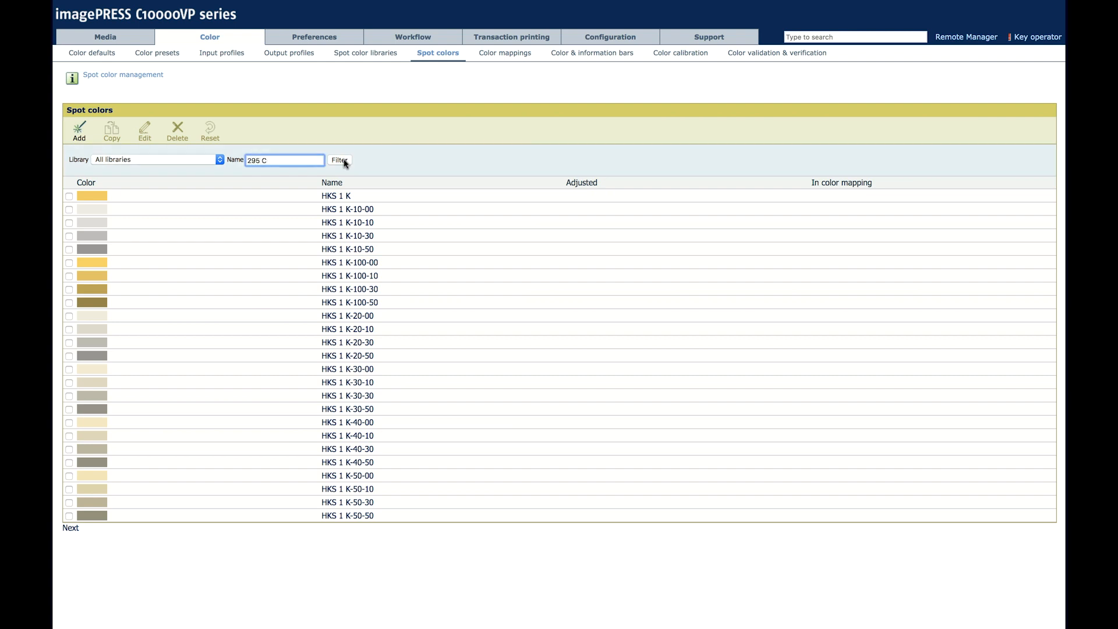
{"action": "left_click", "coordinate": [339, 159]}
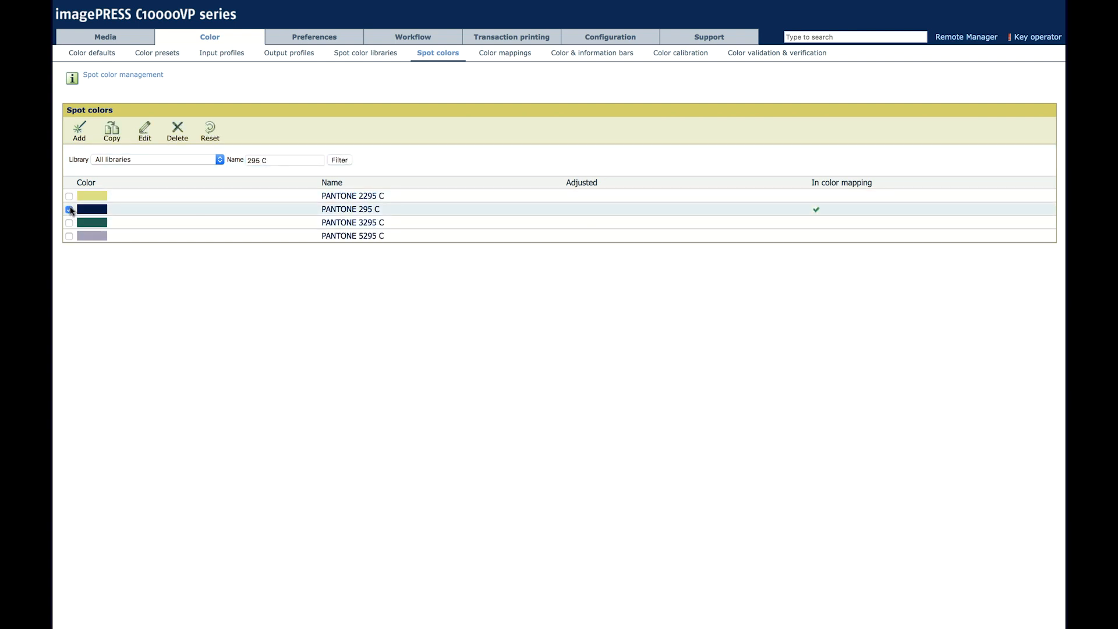
{"action": "left_click", "coordinate": [144, 130]}
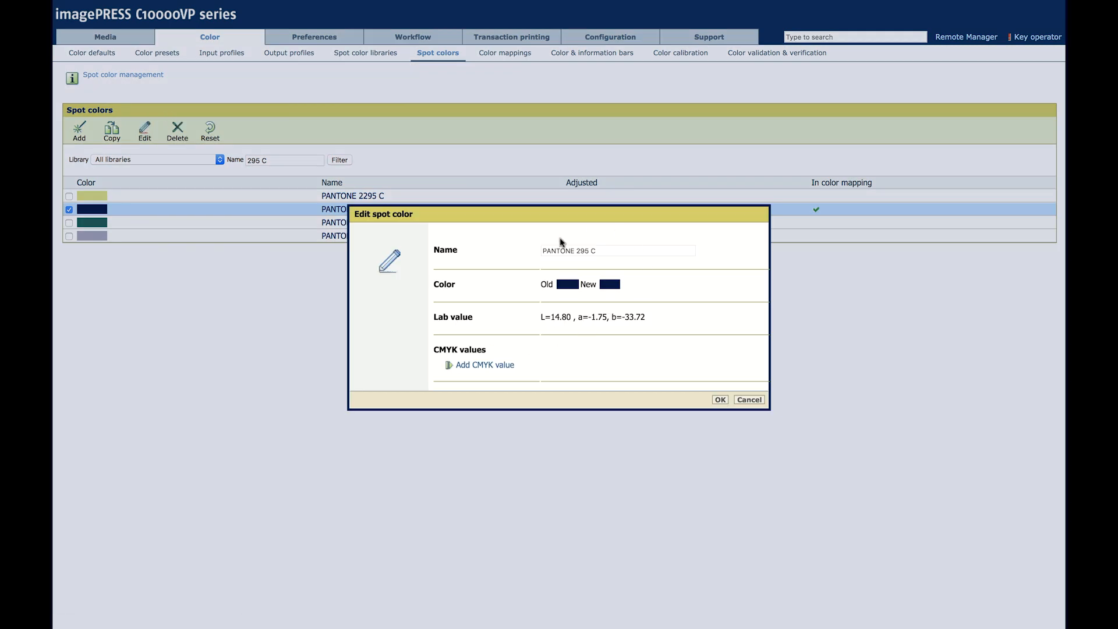
{"action": "left_click", "coordinate": [483, 365]}
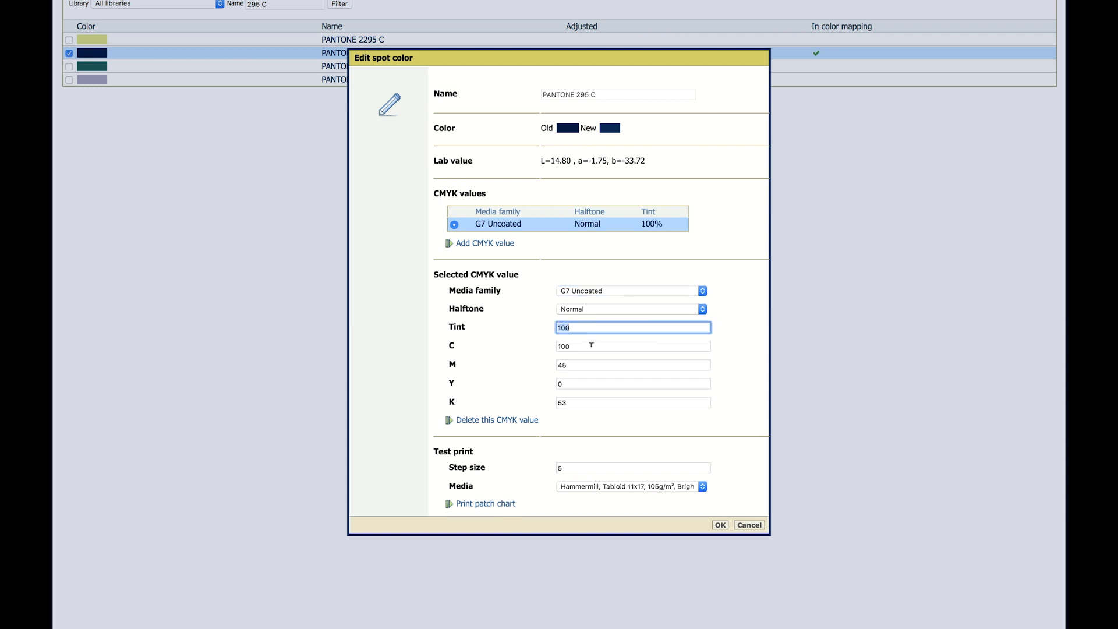
{"action": "left_click", "coordinate": [631, 364]}
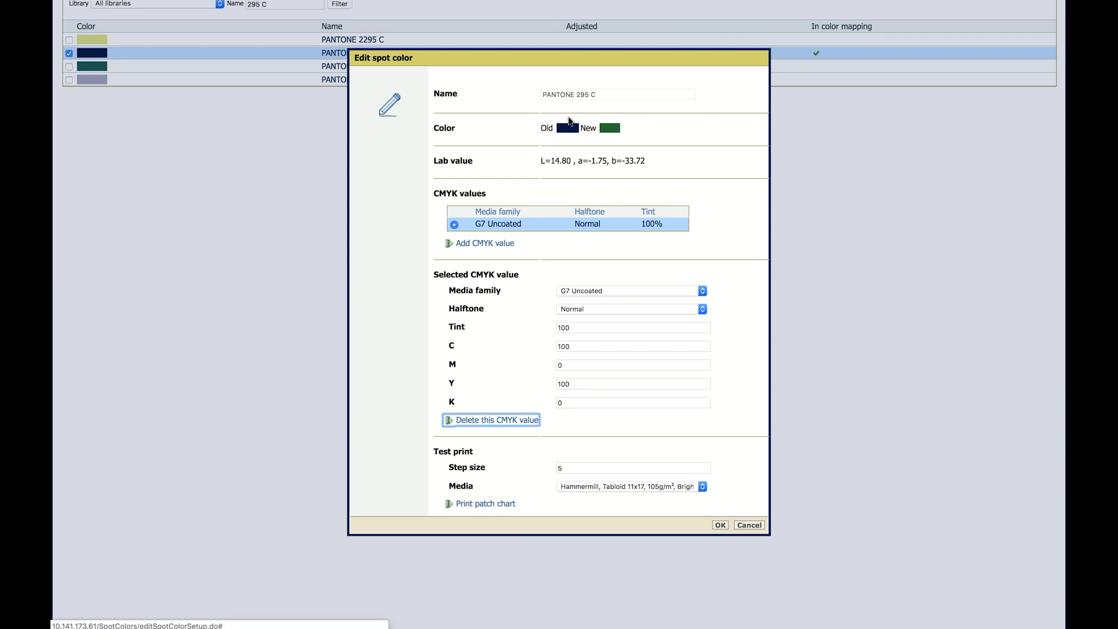
{"action": "mouse_move", "coordinate": [611, 115]}
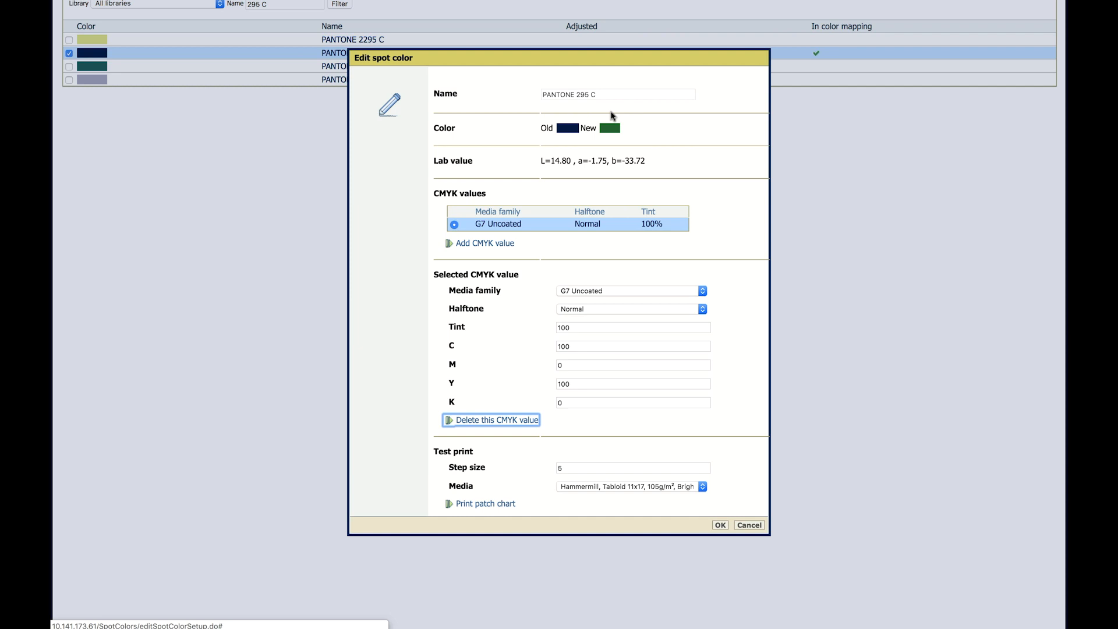
{"action": "left_click", "coordinate": [719, 525]}
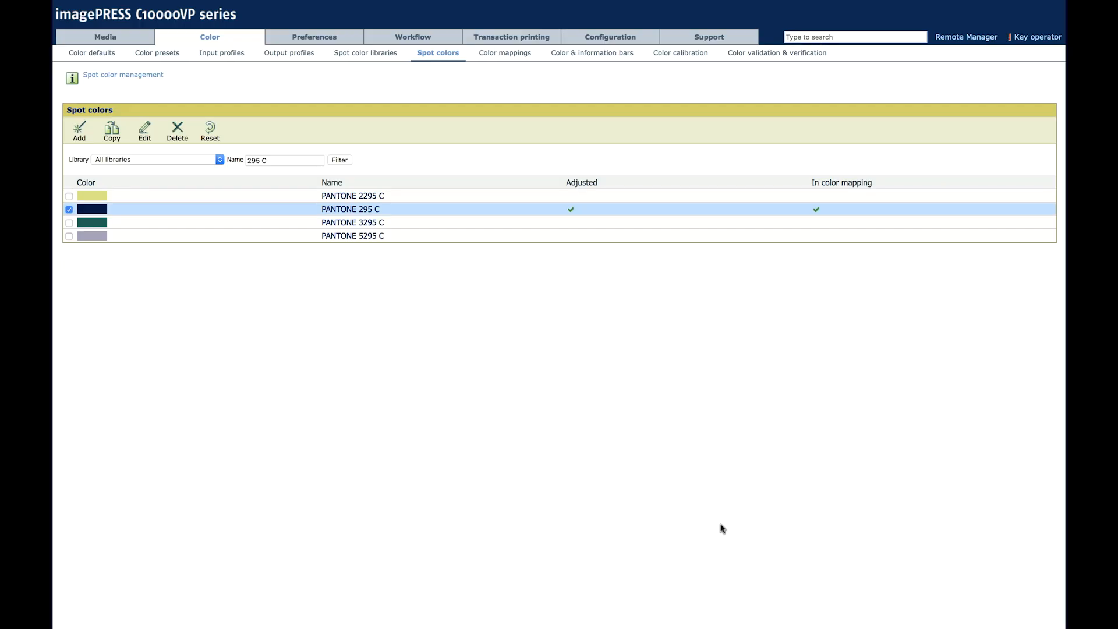
Give PANTONE 295 C a 50% tint recipe of C50 M22 Y0 K0 and save it
{"action": "left_click", "coordinate": [965, 36]}
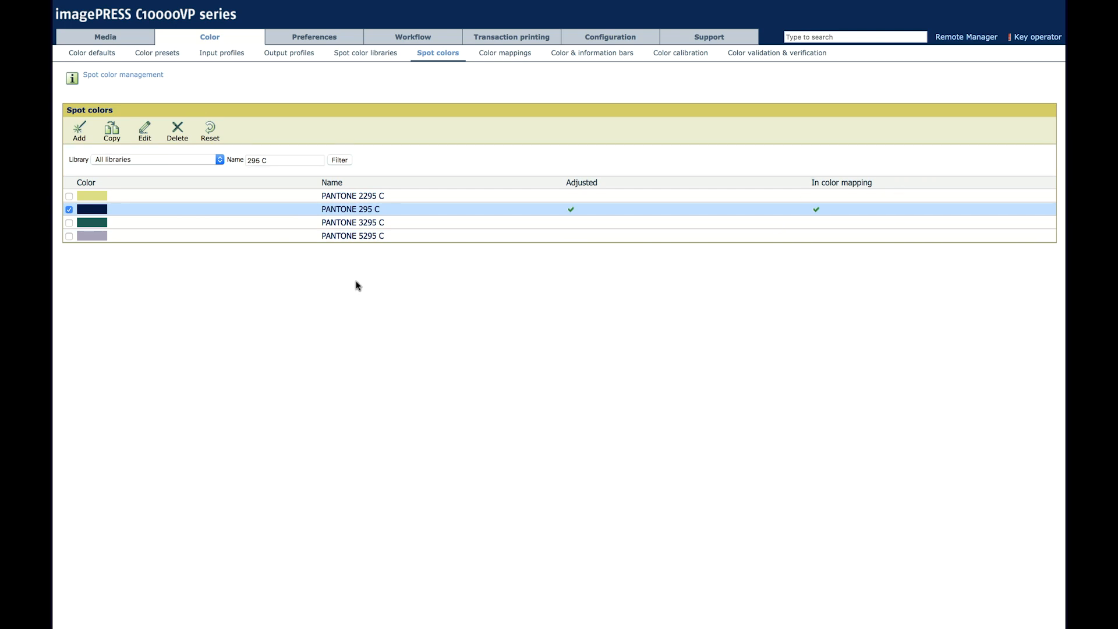
{"action": "left_click", "coordinate": [144, 130]}
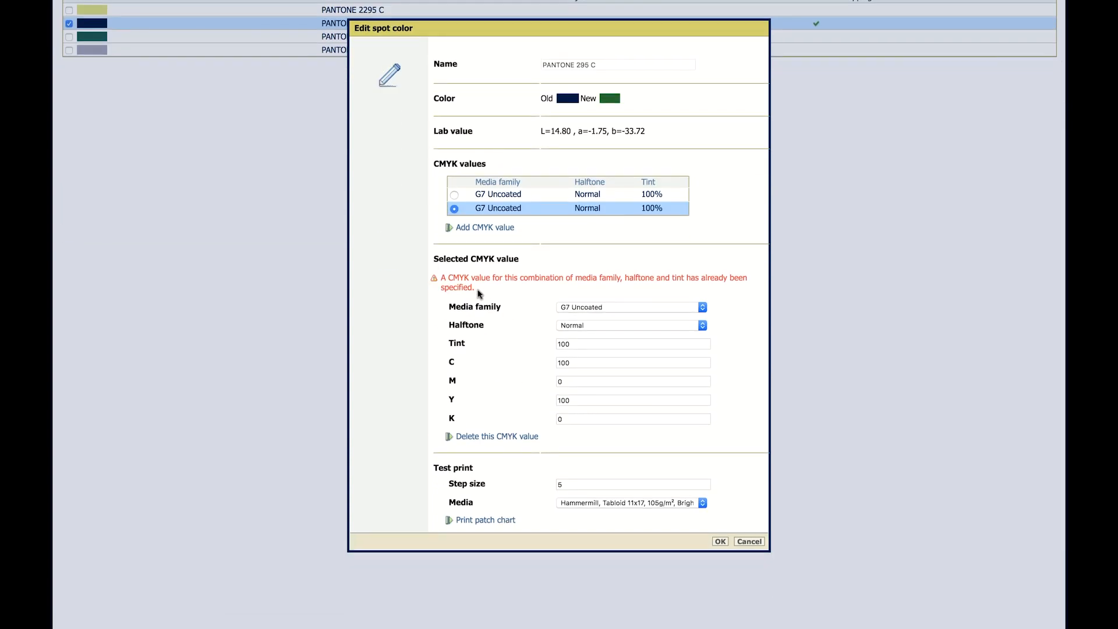
{"action": "mouse_move", "coordinate": [625, 351]}
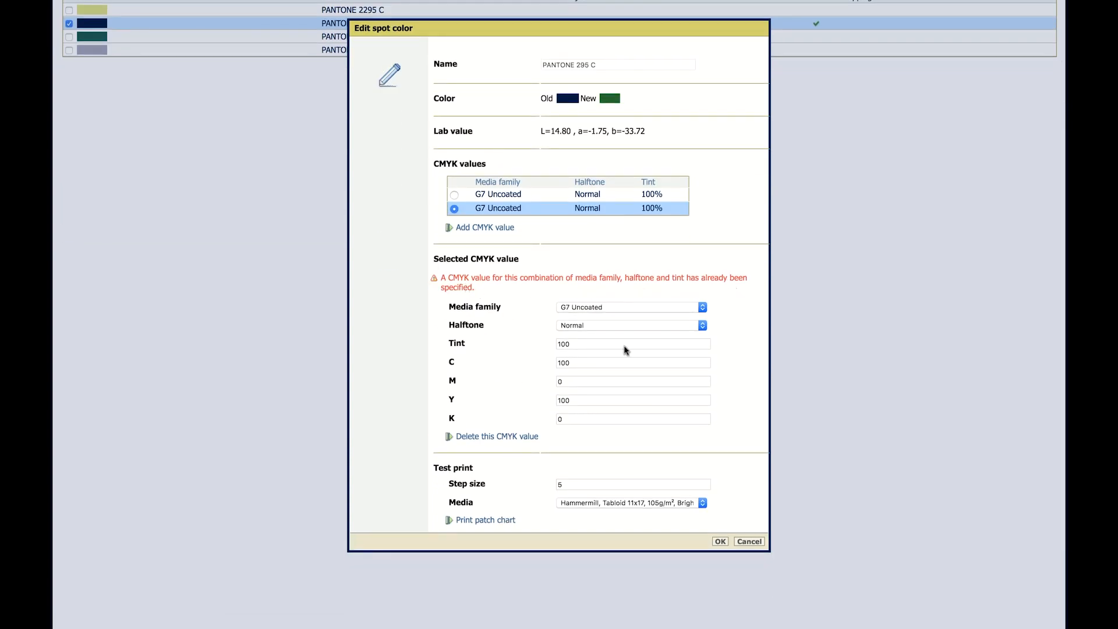
{"action": "left_click", "coordinate": [631, 344]}
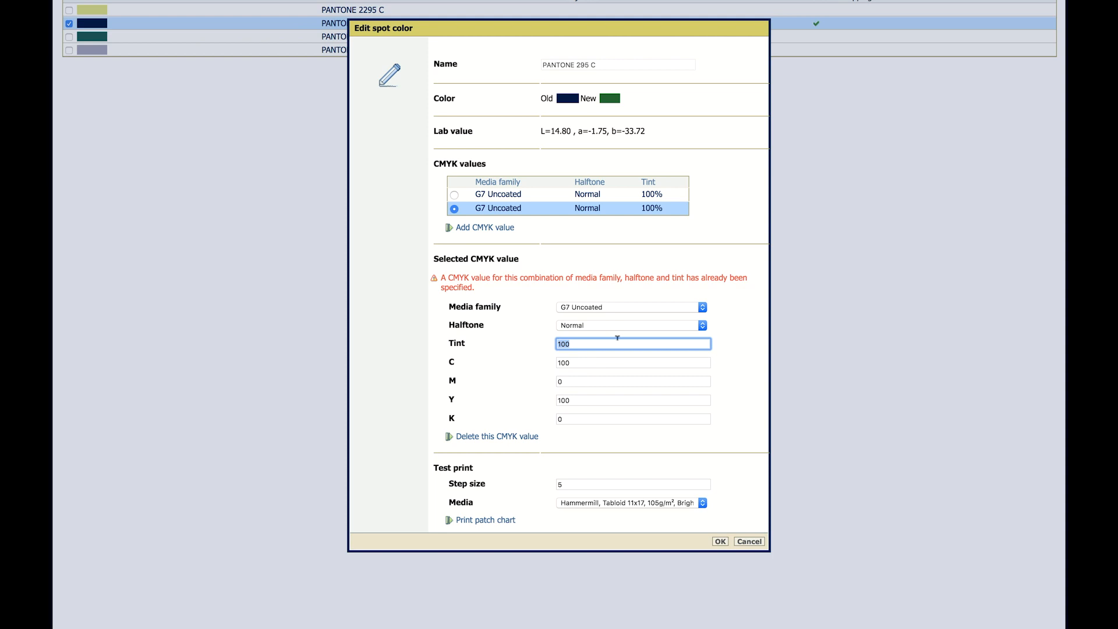
{"action": "type", "text": "50"}
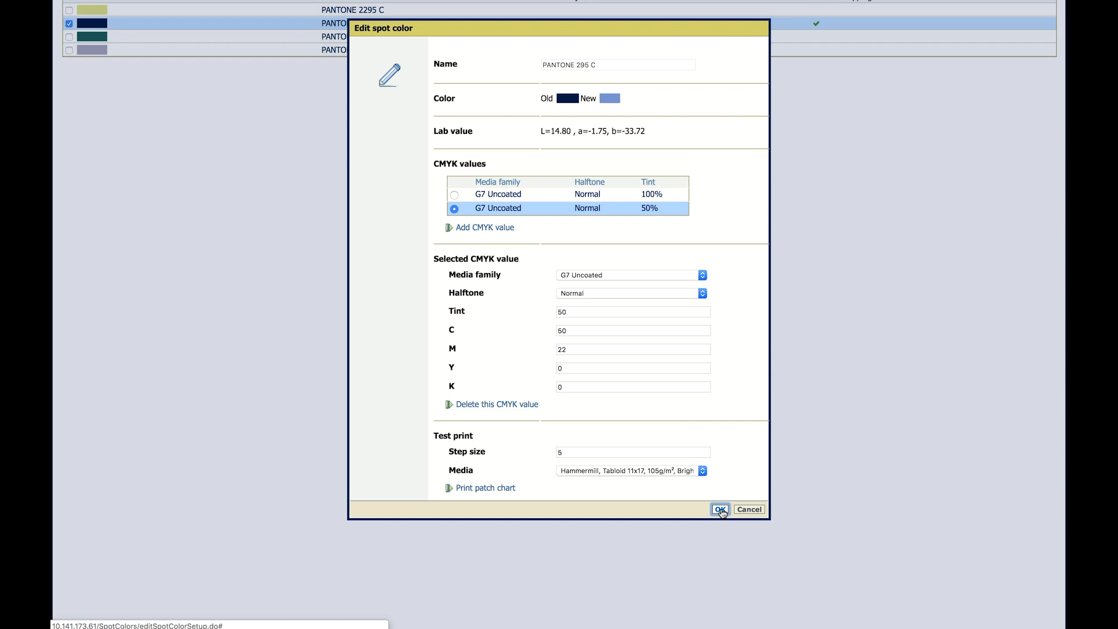
{"action": "left_click", "coordinate": [720, 508]}
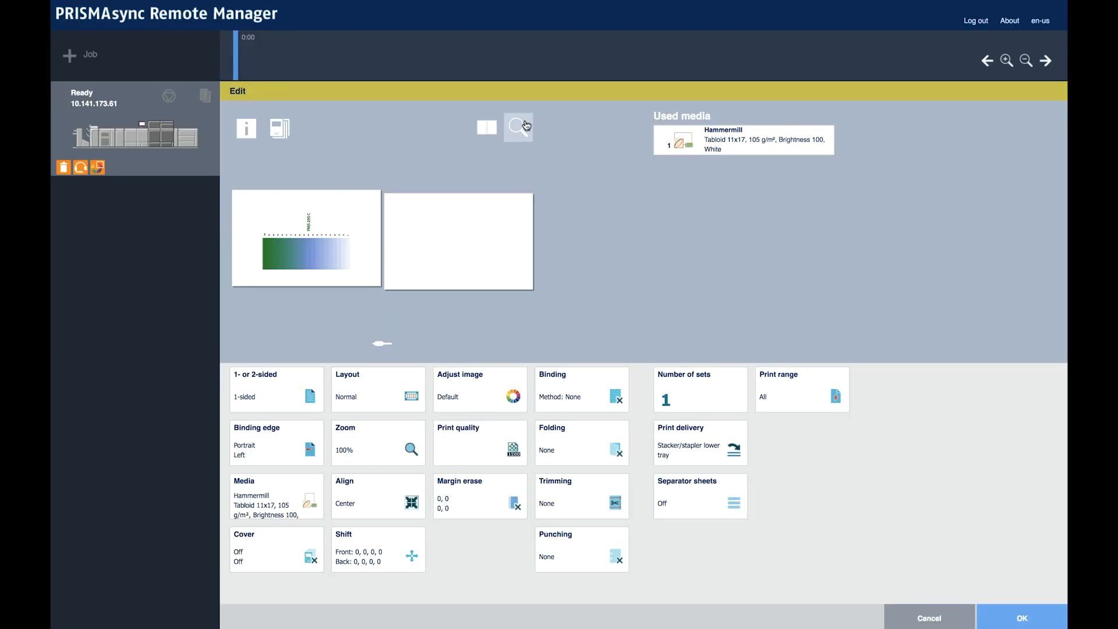
Enlarge the PMS 295 C chart preview and view it in Adjust image, now green to blue
{"action": "left_click", "coordinate": [517, 128]}
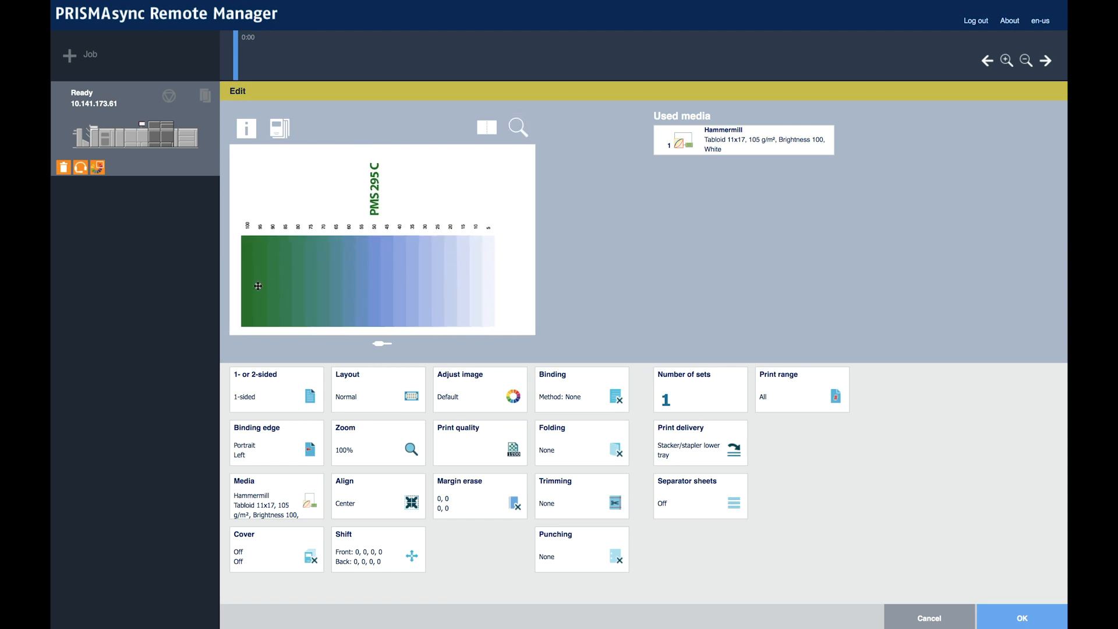
{"action": "left_click", "coordinate": [478, 389]}
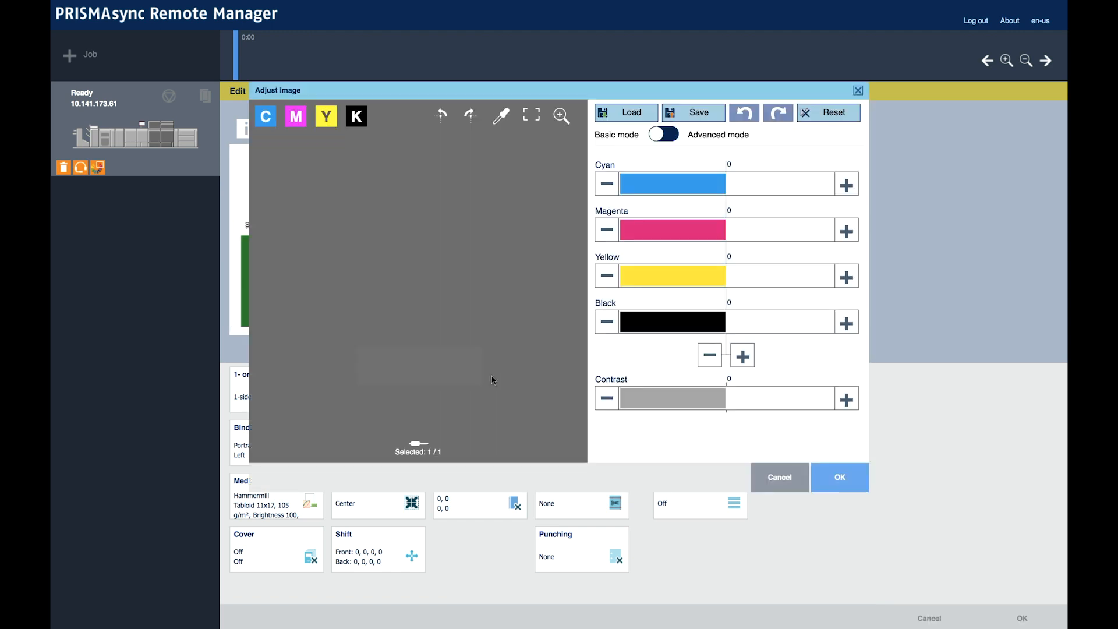
{"action": "left_click", "coordinate": [501, 115]}
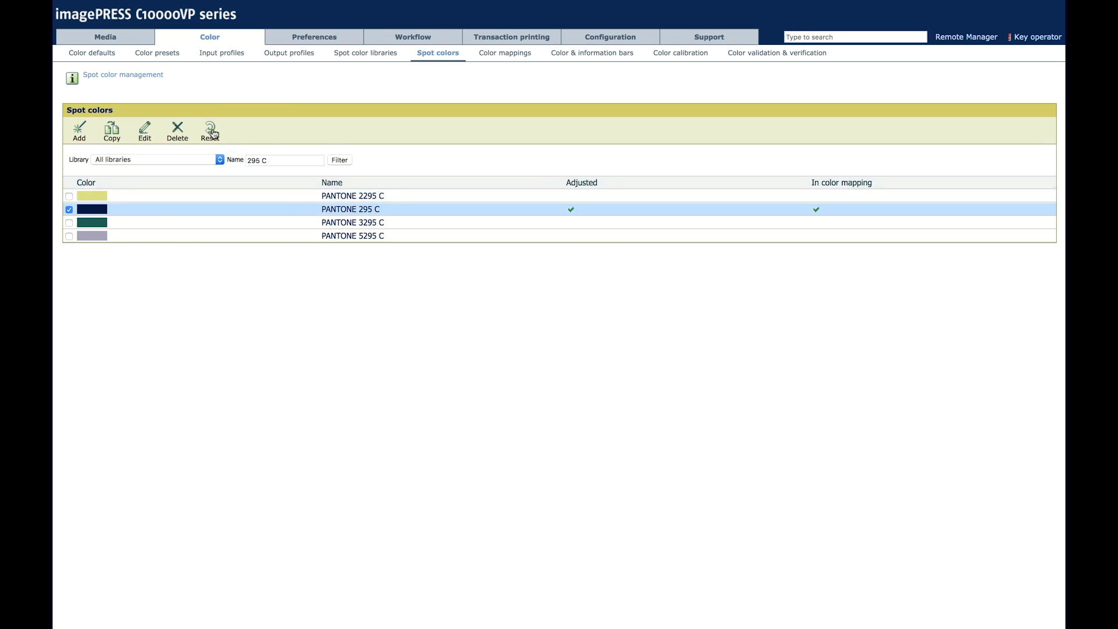
Reset PANTONE 295 C to default and sample the chart, reading C100 M44 Y0 K52
{"action": "left_click", "coordinate": [209, 131]}
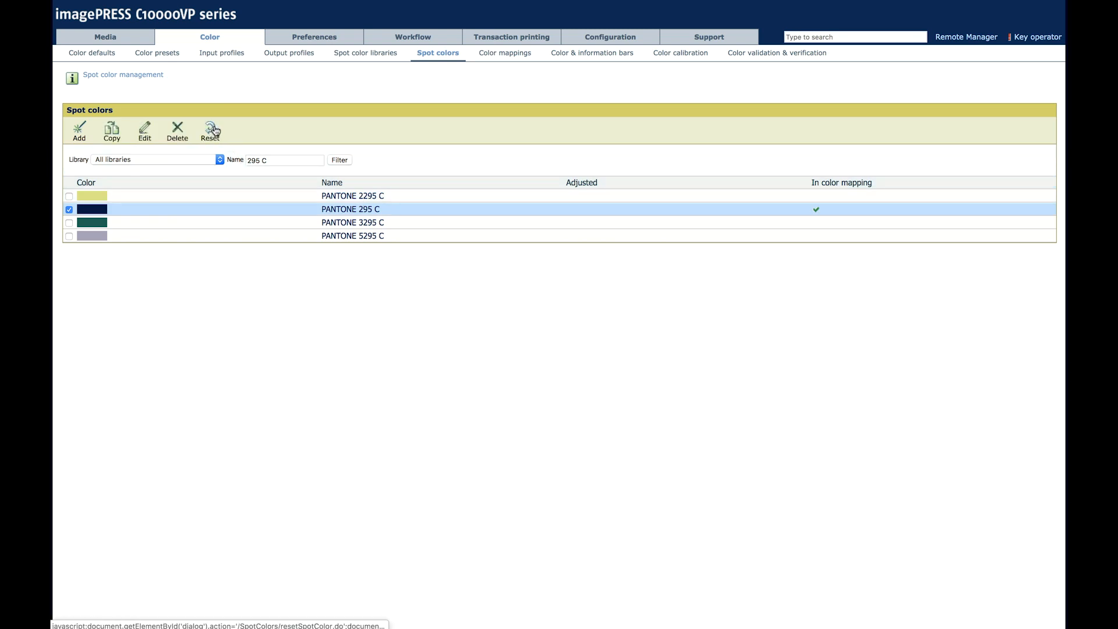
{"action": "mouse_move", "coordinate": [581, 269]}
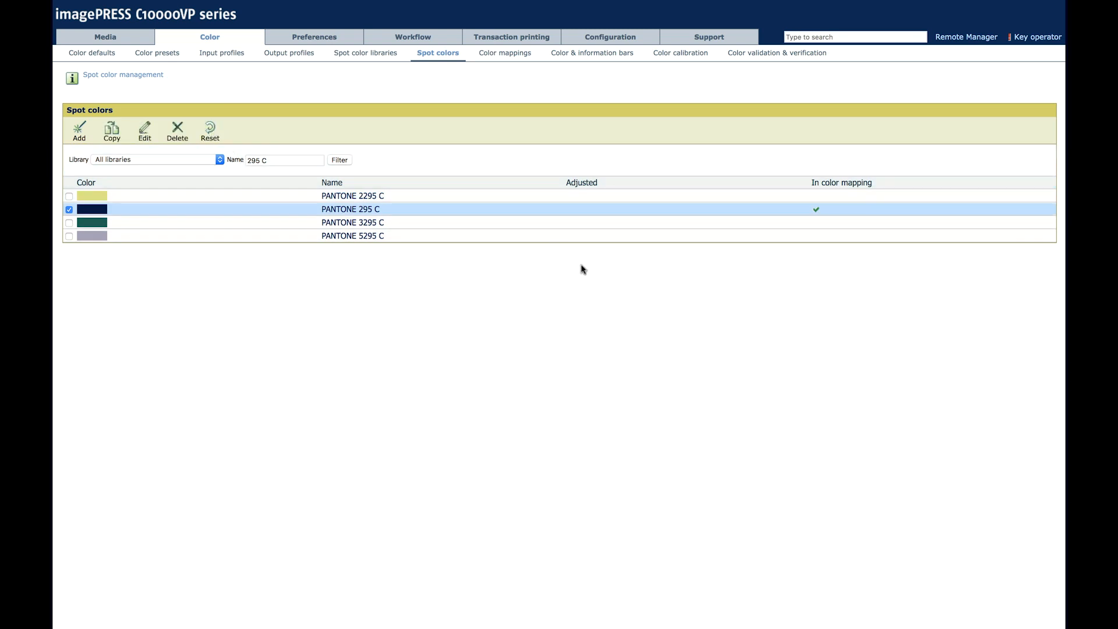
{"action": "left_click", "coordinate": [144, 132]}
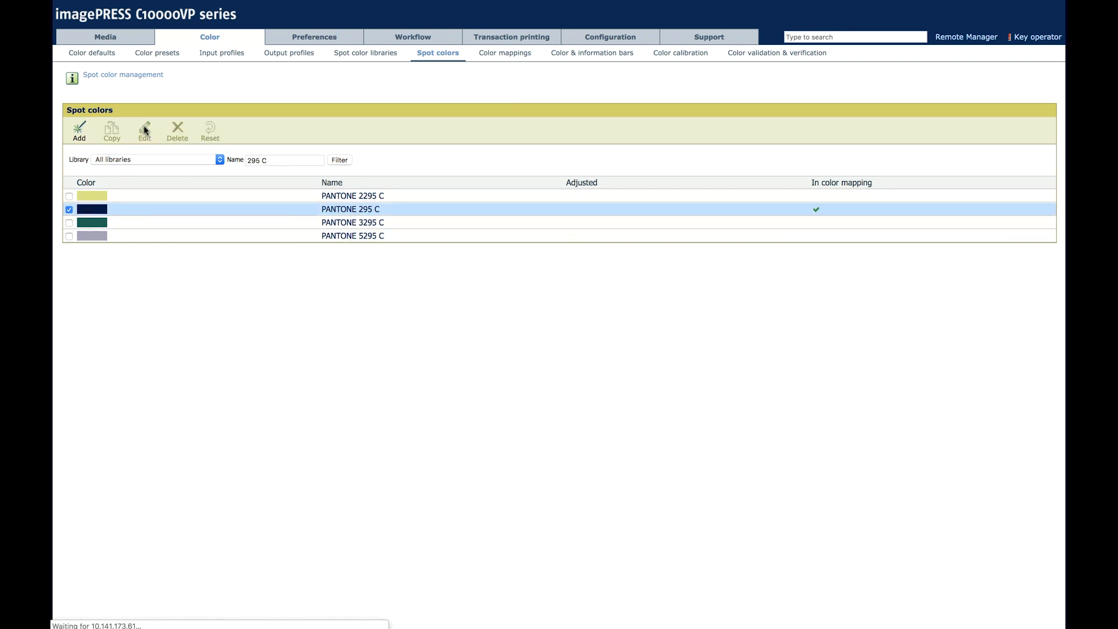
{"action": "left_click", "coordinate": [145, 130]}
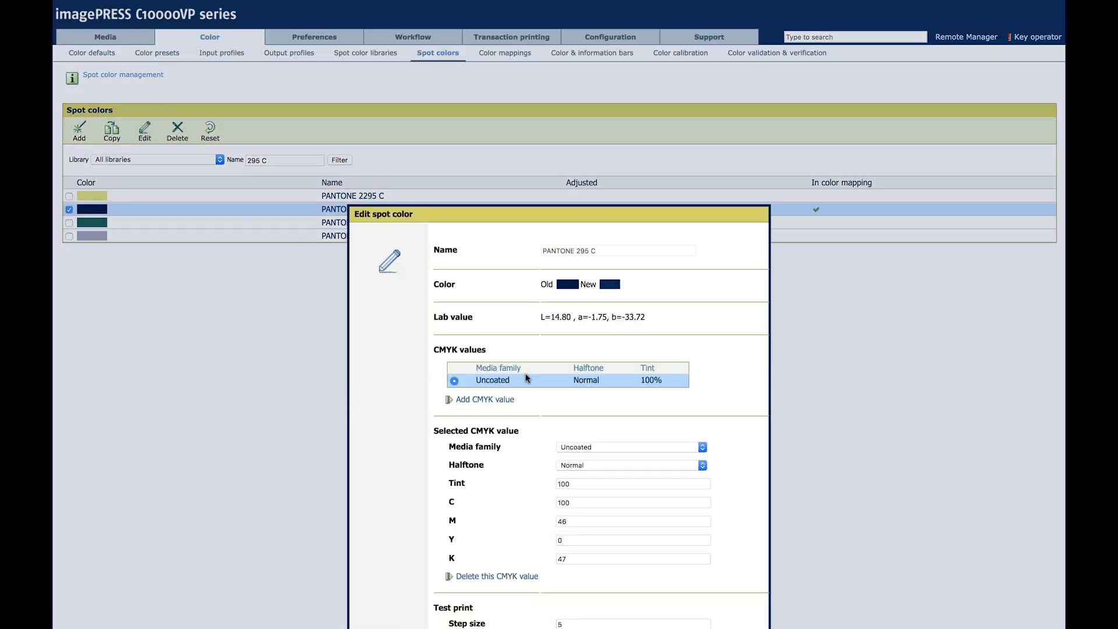
{"action": "scroll", "scroll_direction": "down", "scroll_amount": 3}
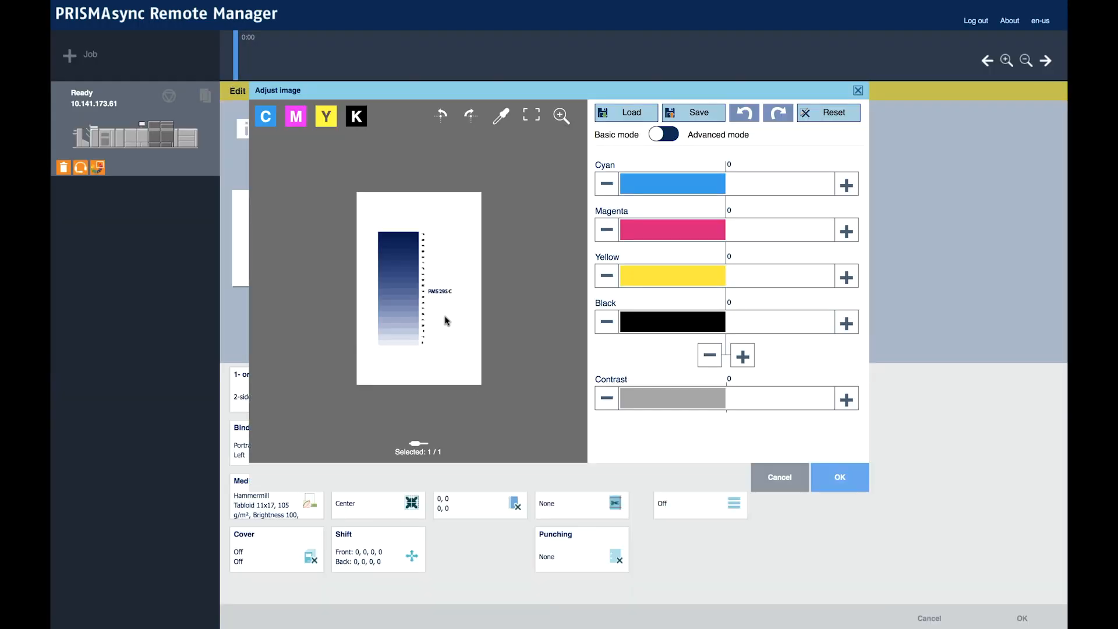
{"action": "left_click", "coordinate": [501, 116]}
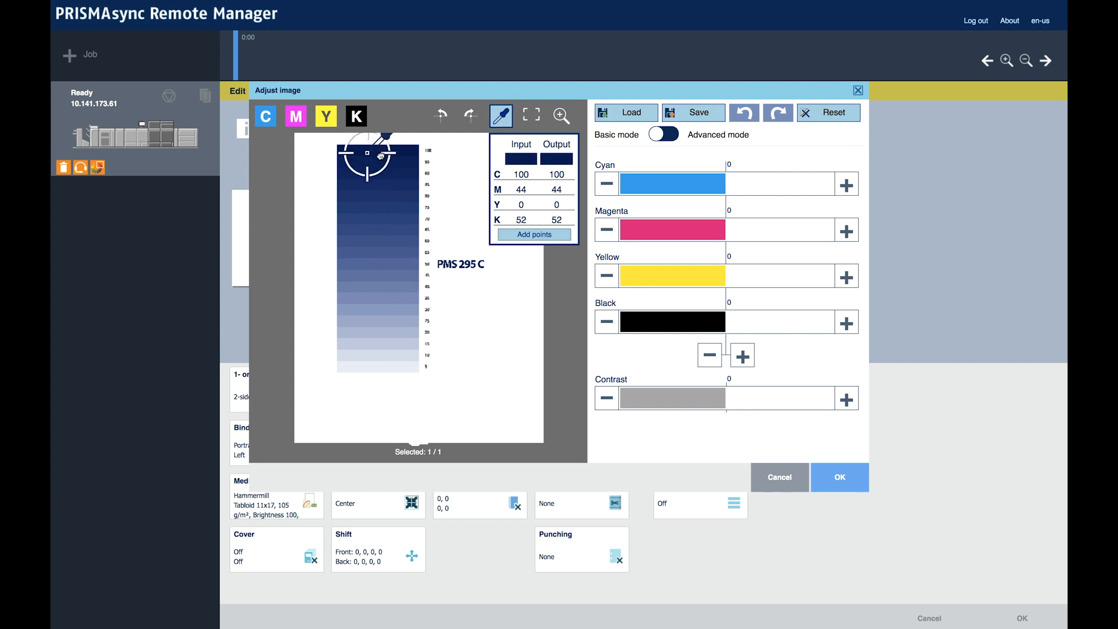